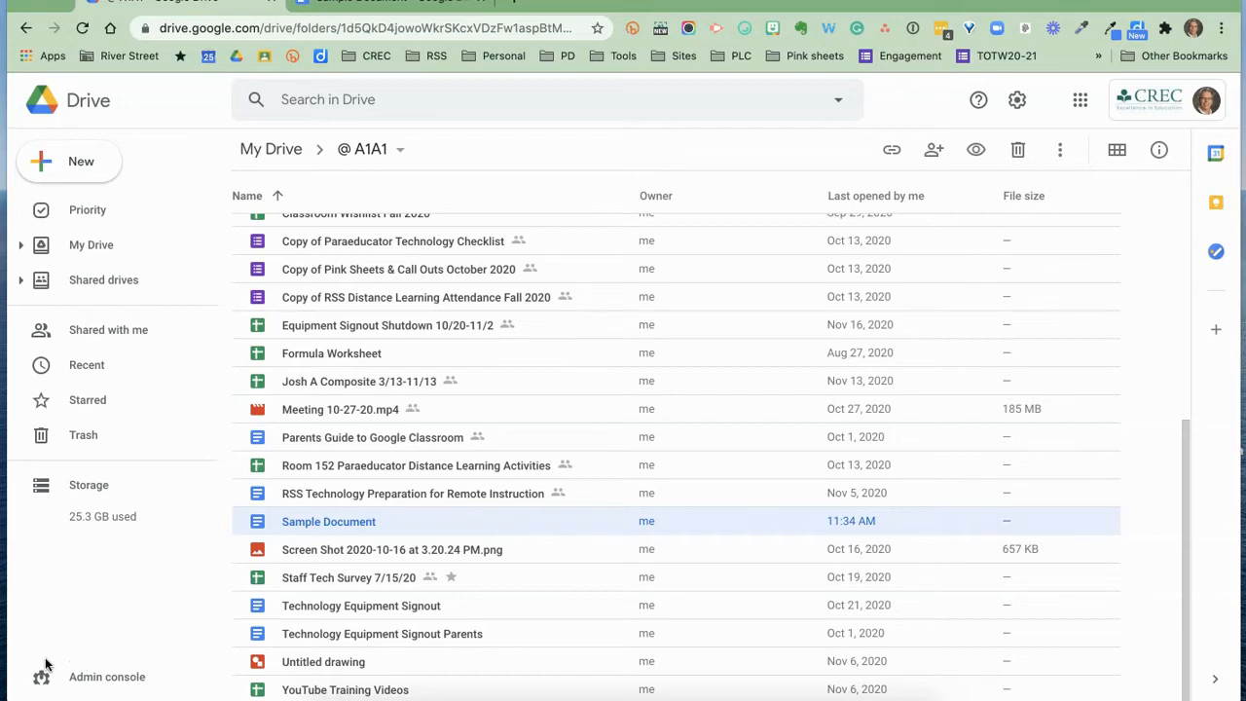
pyautogui.moveTo(43, 666)
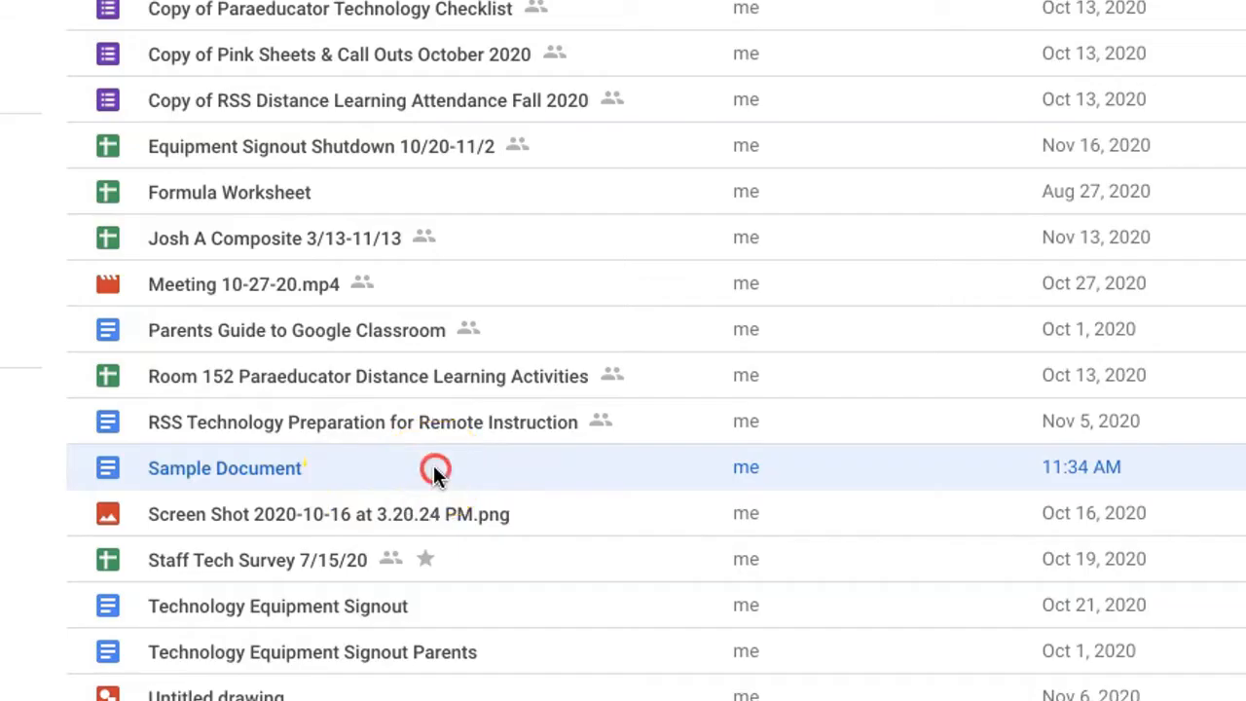
# Open Sample Document from the Drive folder for editing in Google Docs
pyautogui.rightClick(436, 467)
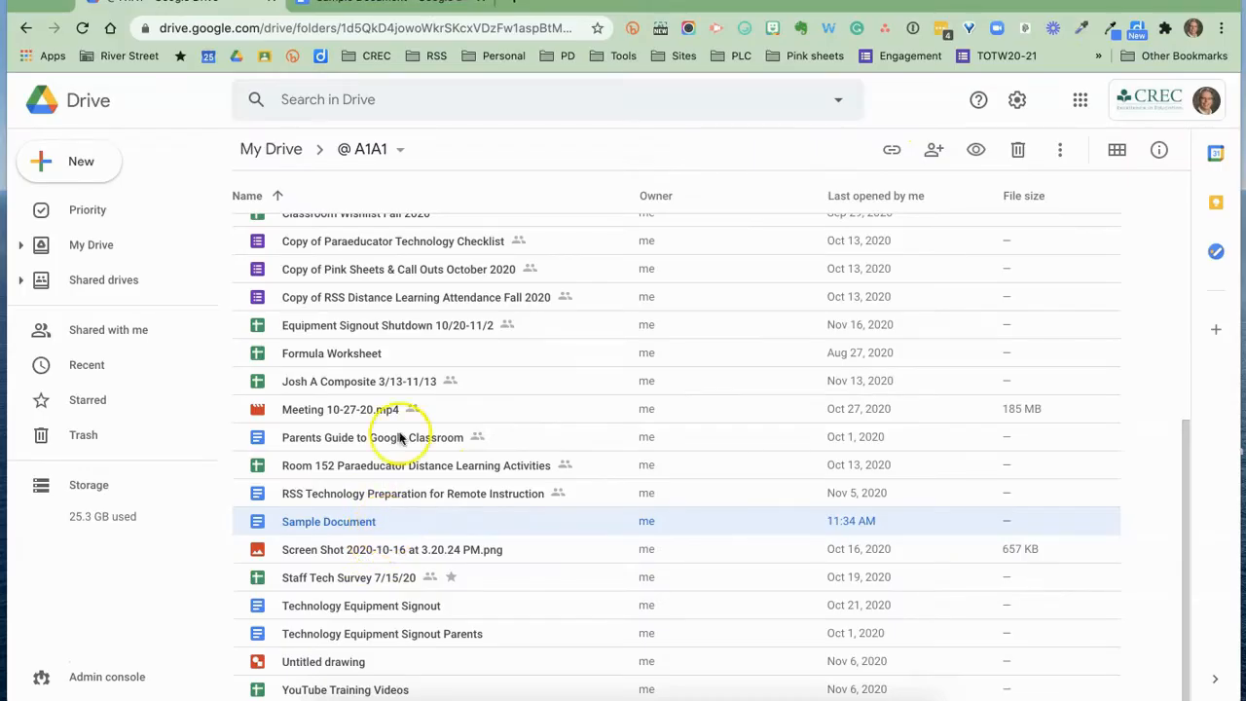
pyautogui.doubleClick(327, 522)
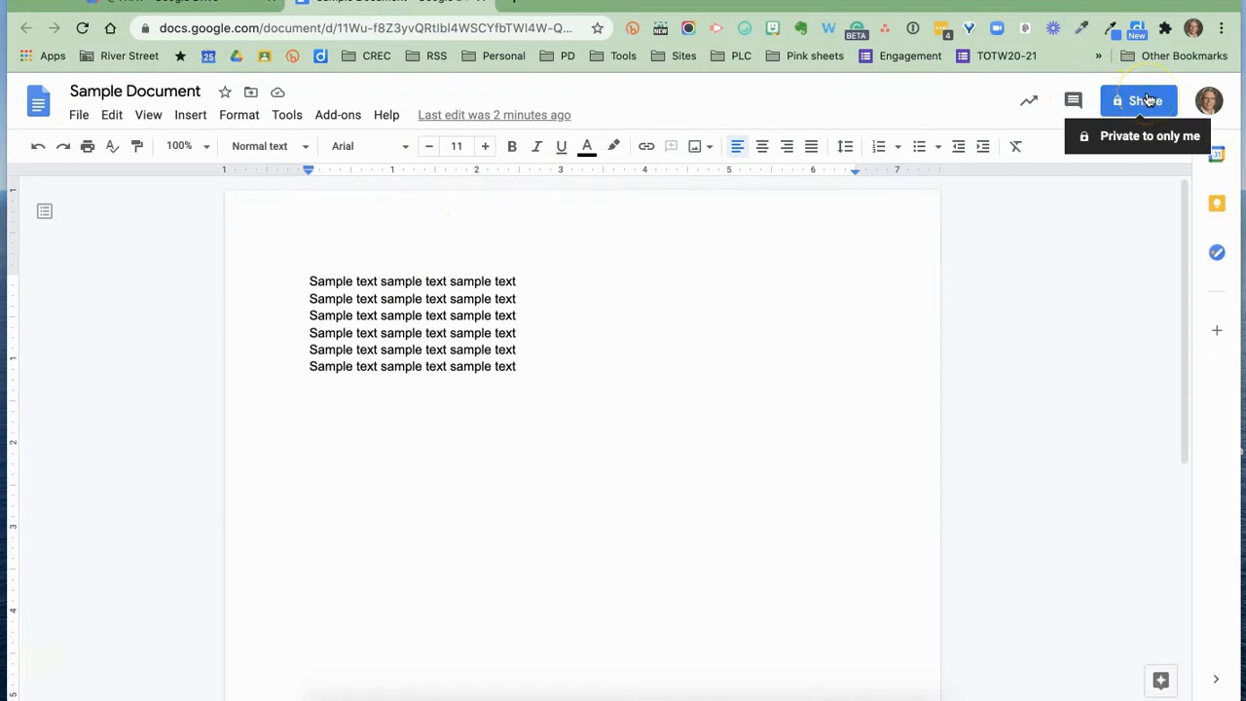
pyautogui.moveTo(822, 374)
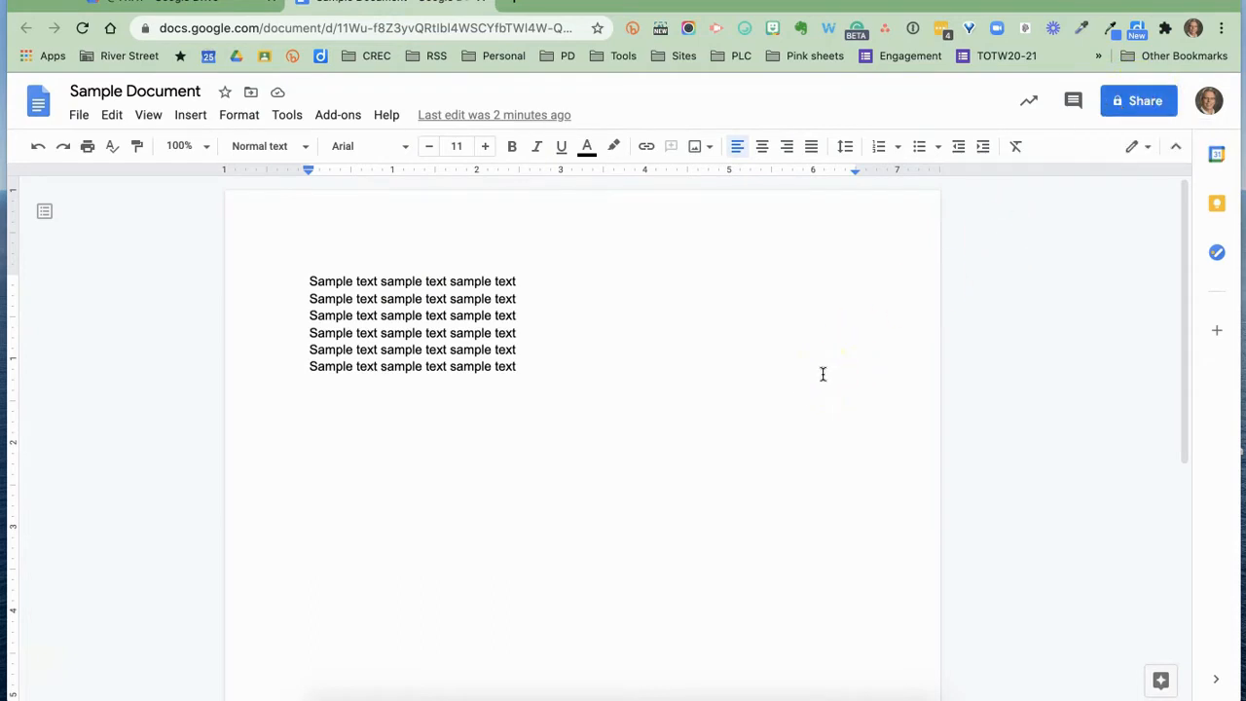
pyautogui.moveTo(821, 374)
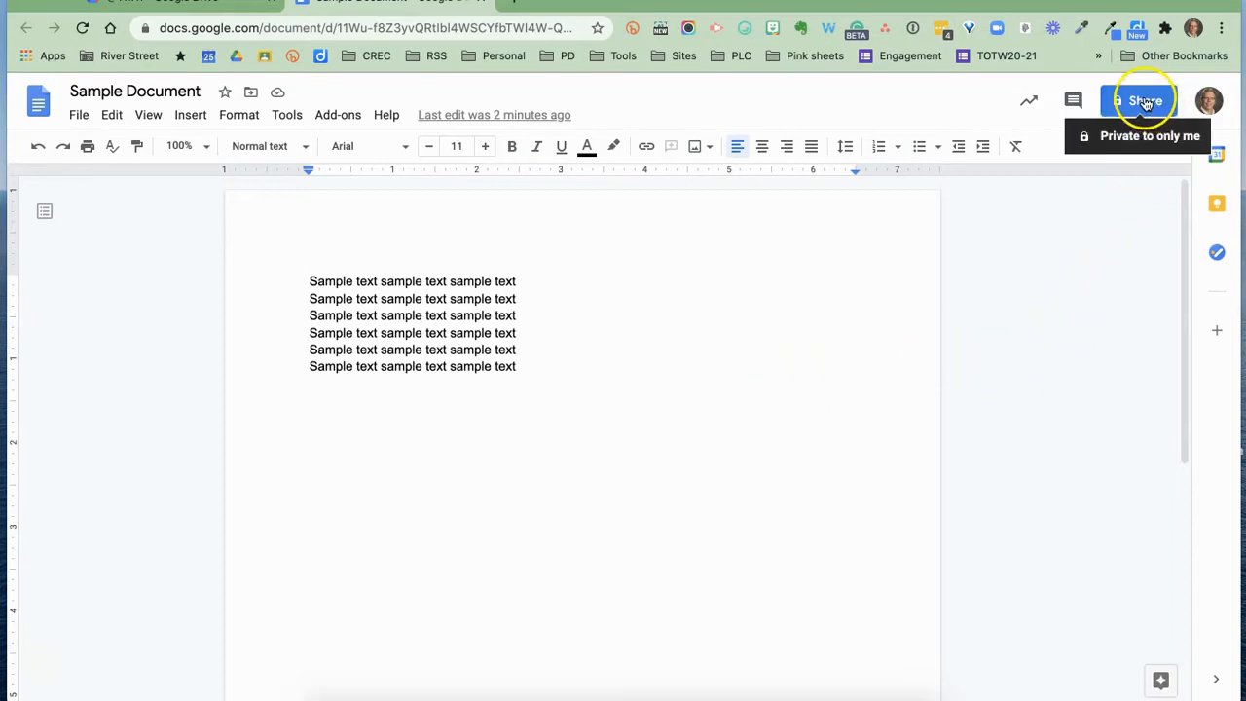
pyautogui.click(1137, 101)
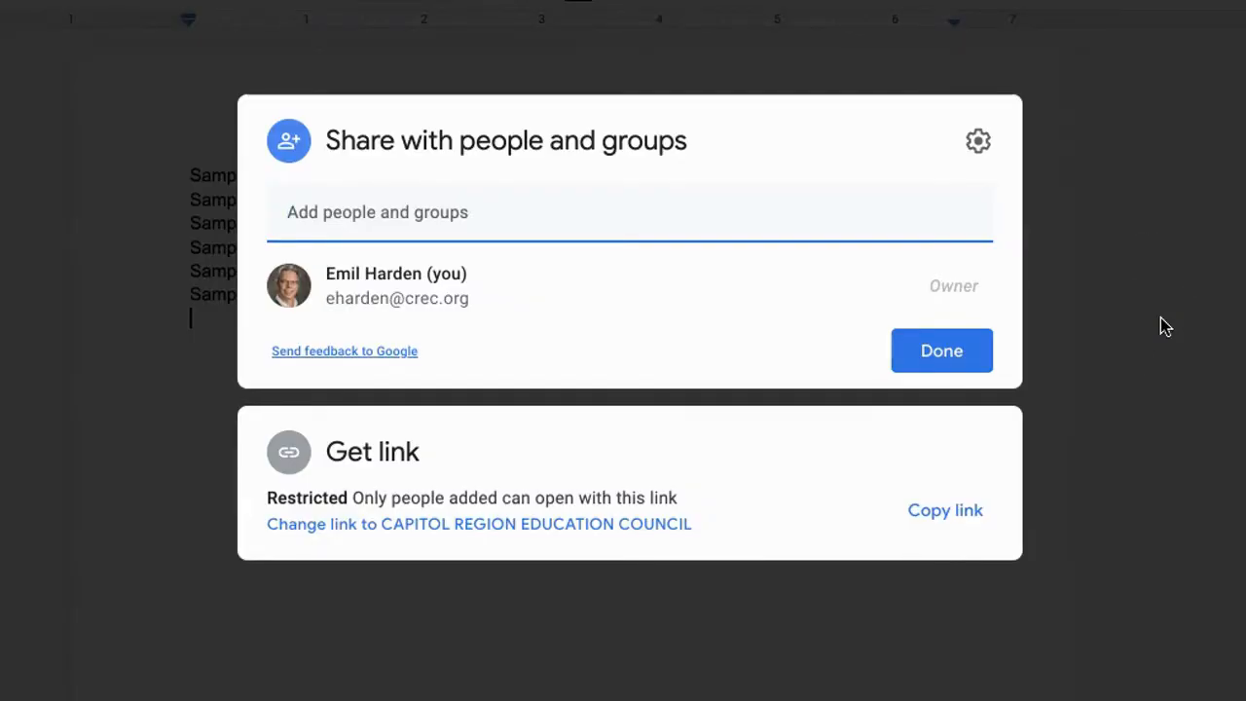
pyautogui.write('Laura Kelliher')
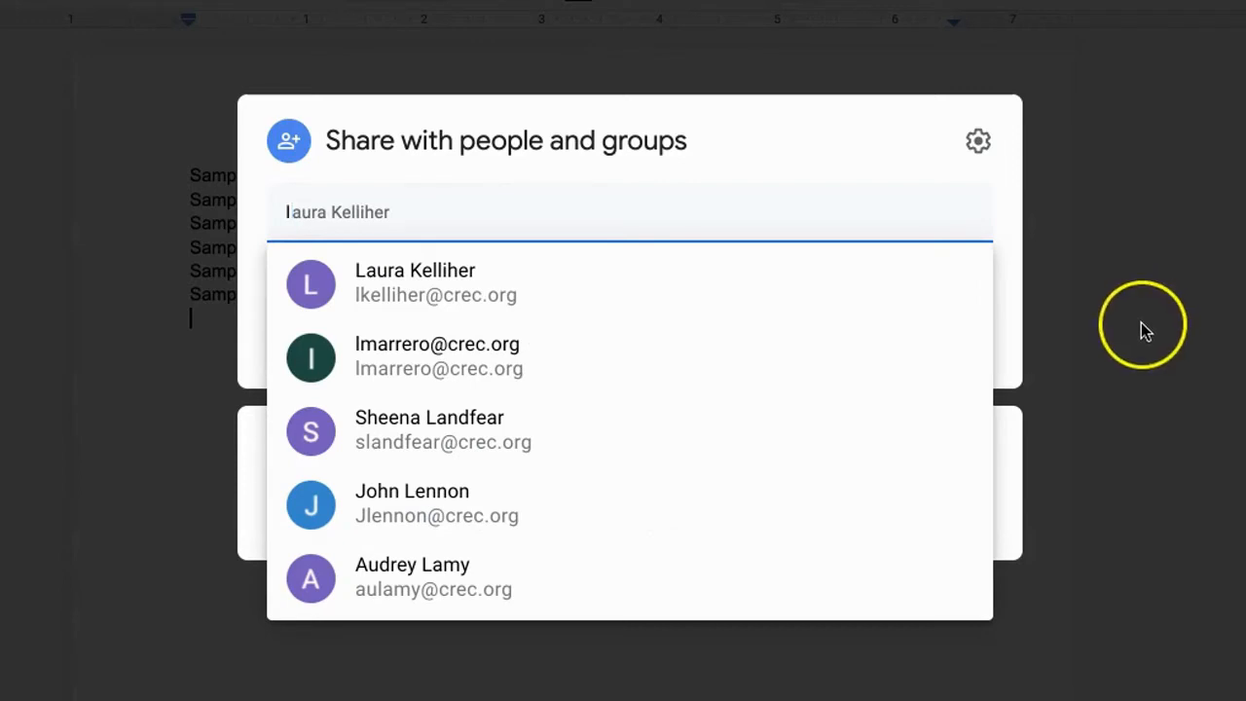
pyautogui.click(415, 283)
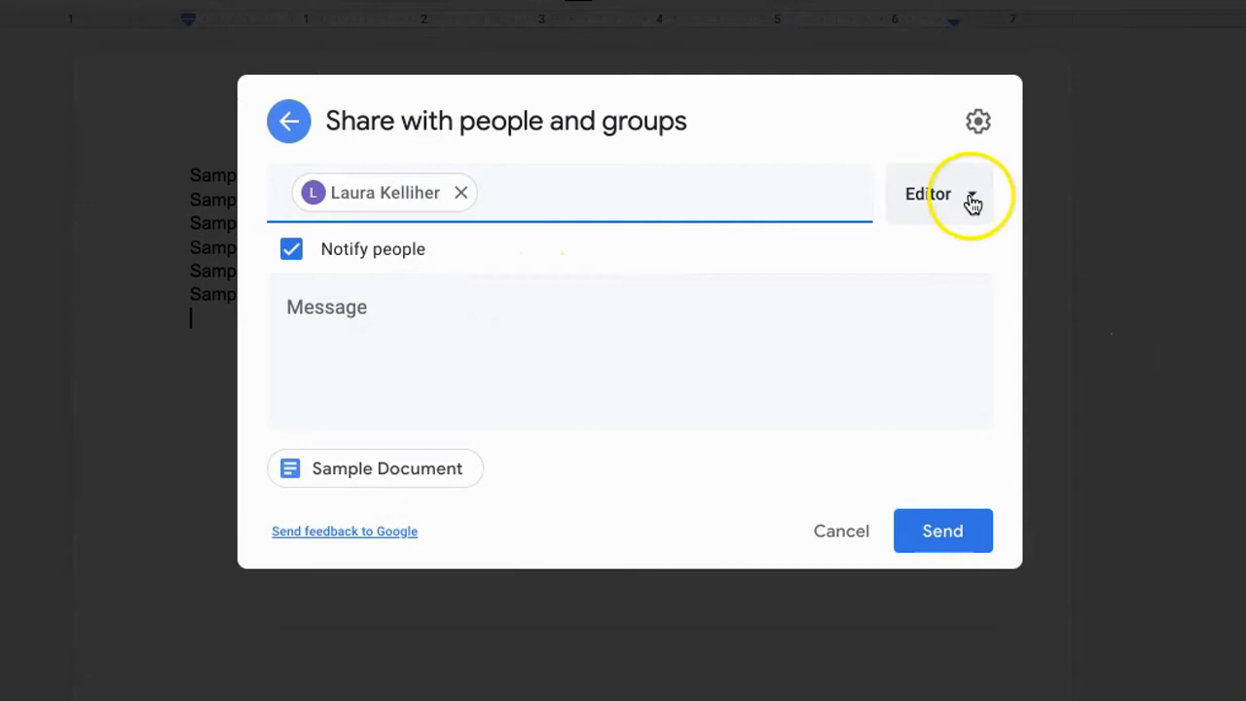
pyautogui.click(939, 192)
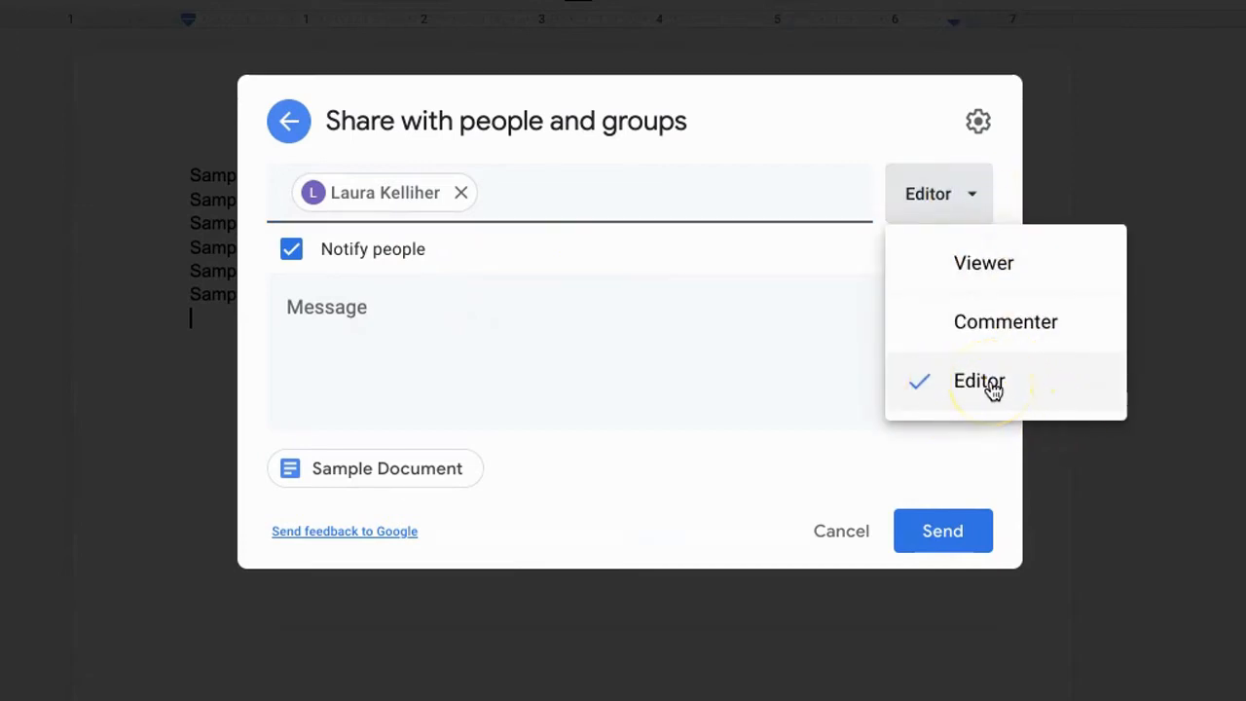
pyautogui.moveTo(1017, 312)
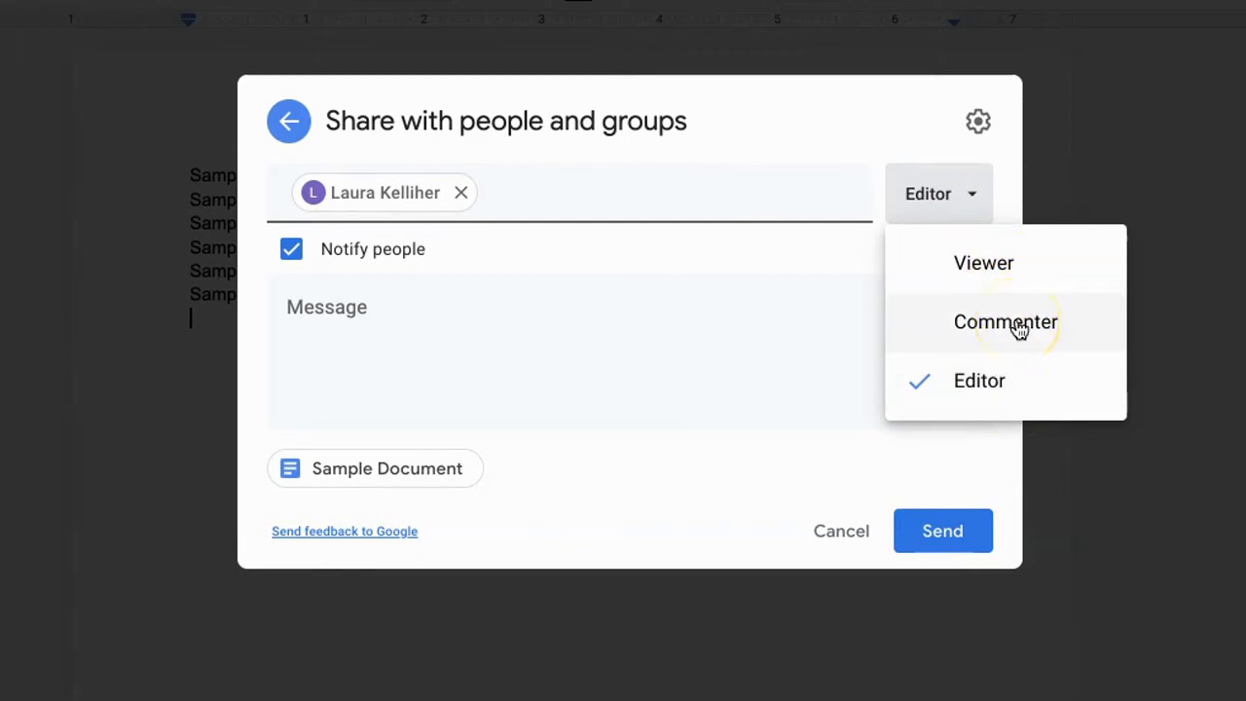
pyautogui.moveTo(984, 263)
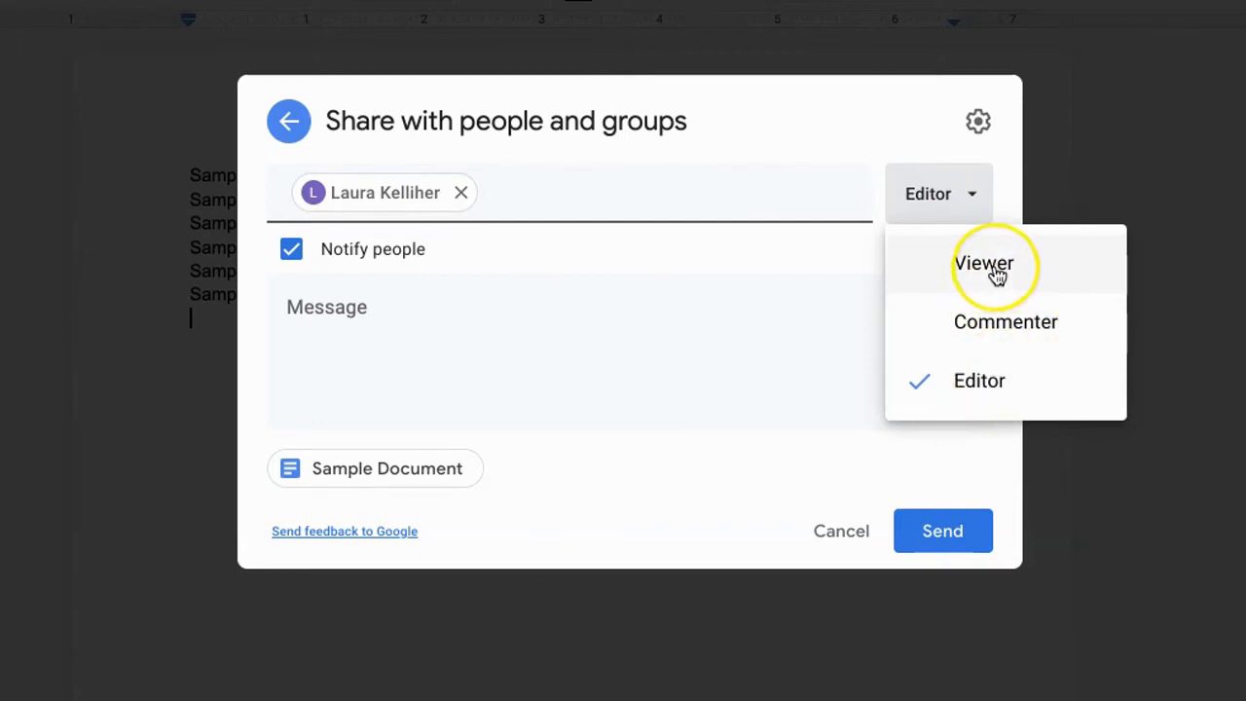
pyautogui.moveTo(983, 263)
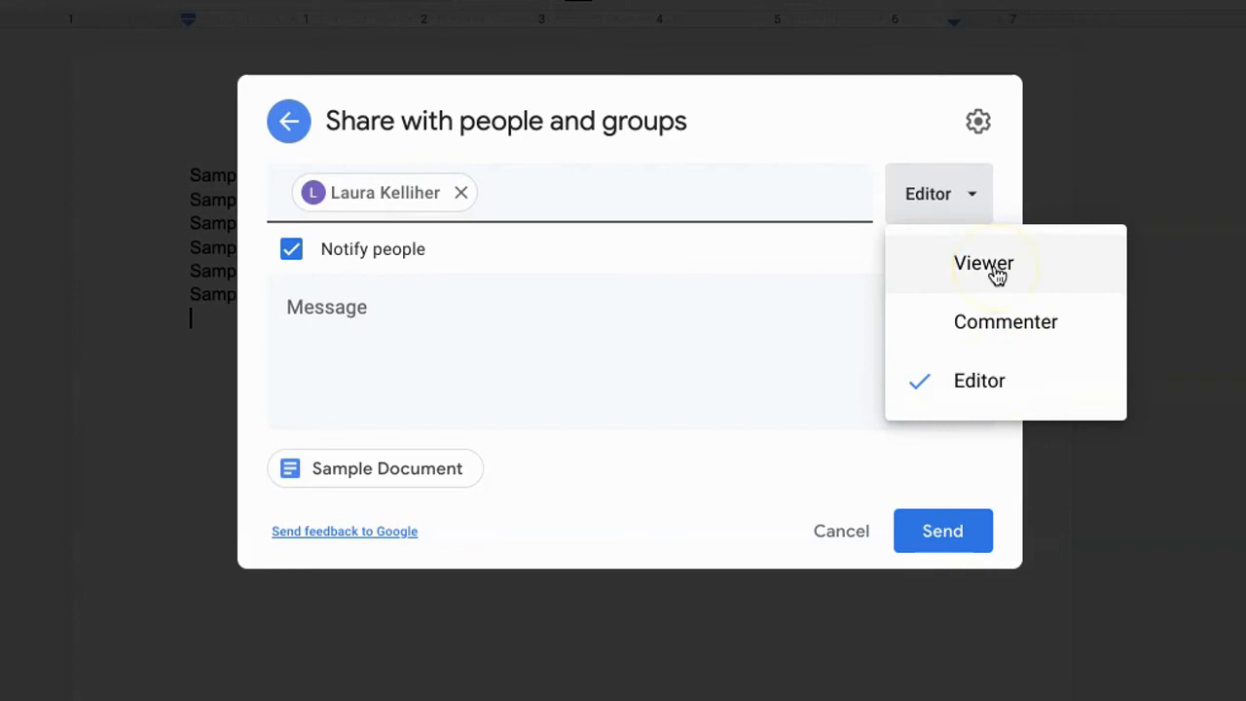
# Make the pending invite Viewer and toggle Notify people off then back on
pyautogui.click(984, 263)
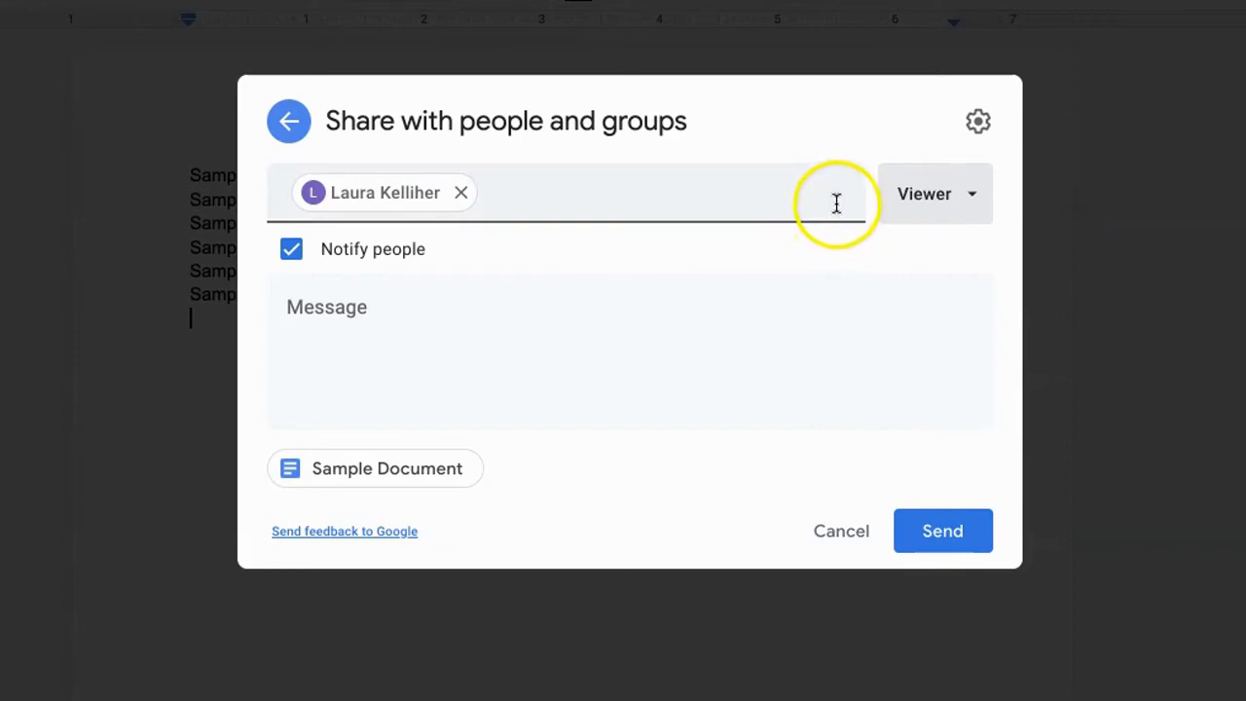
pyautogui.moveTo(822, 193)
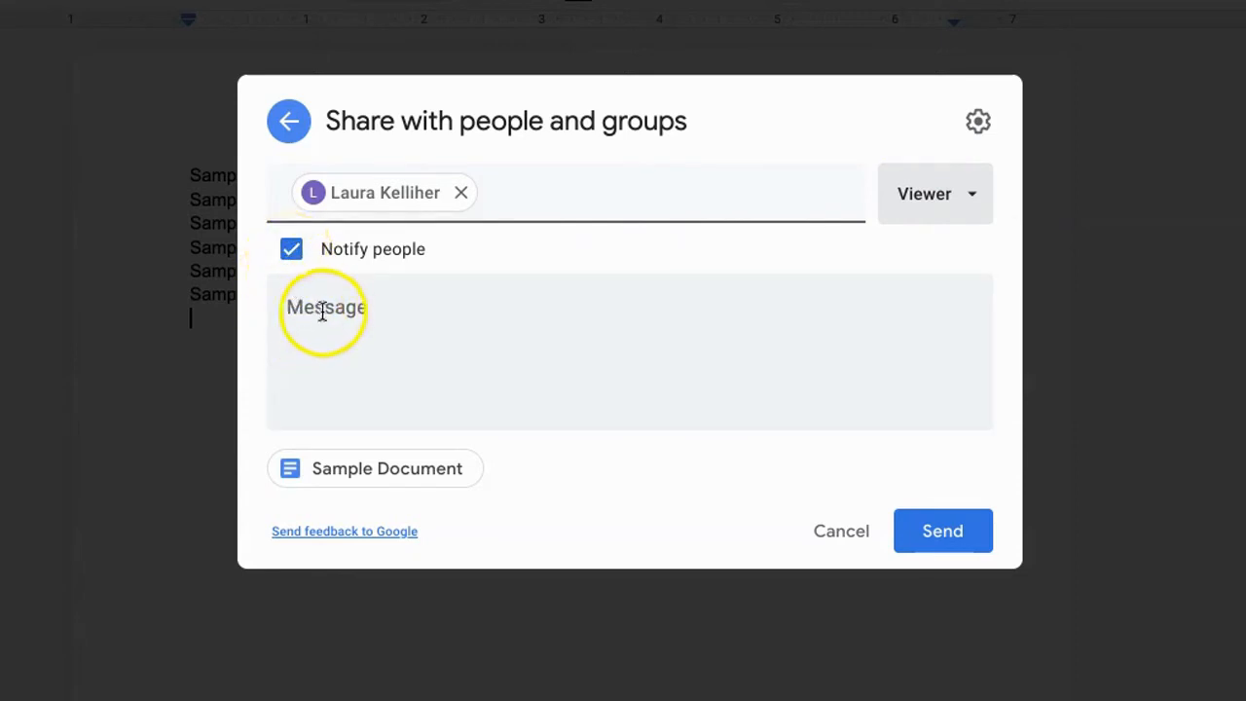
pyautogui.click(292, 250)
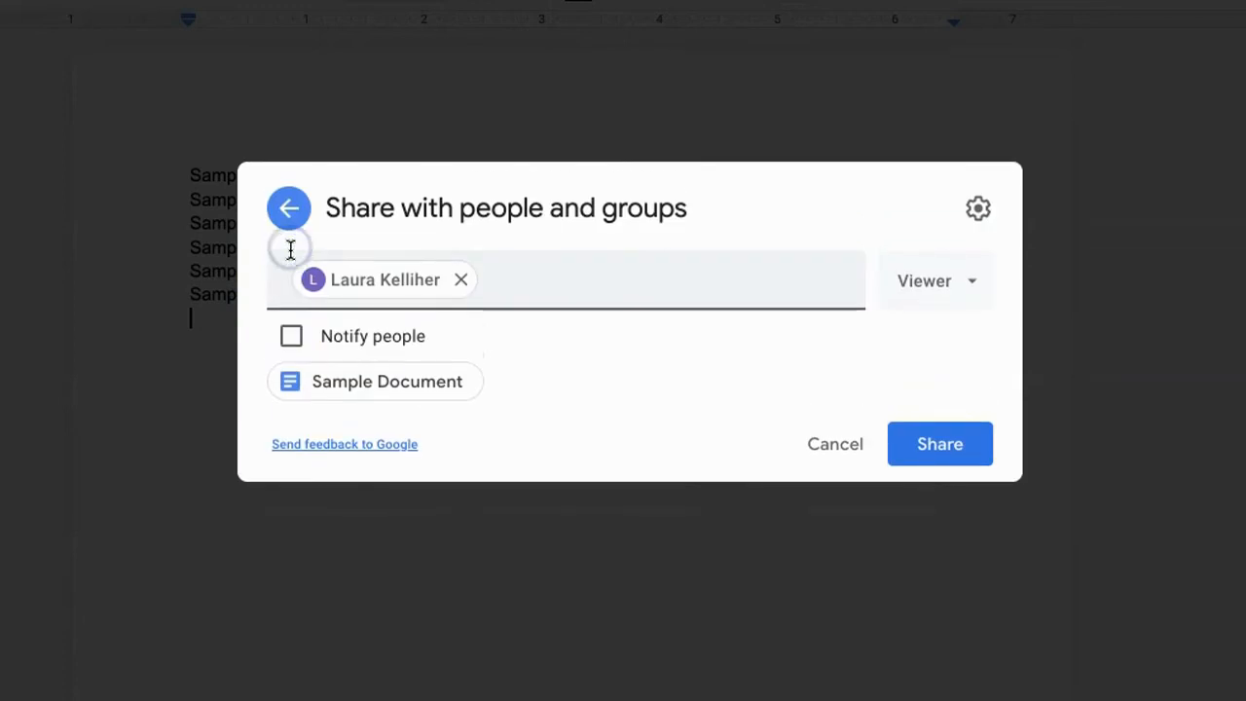
pyautogui.click(292, 335)
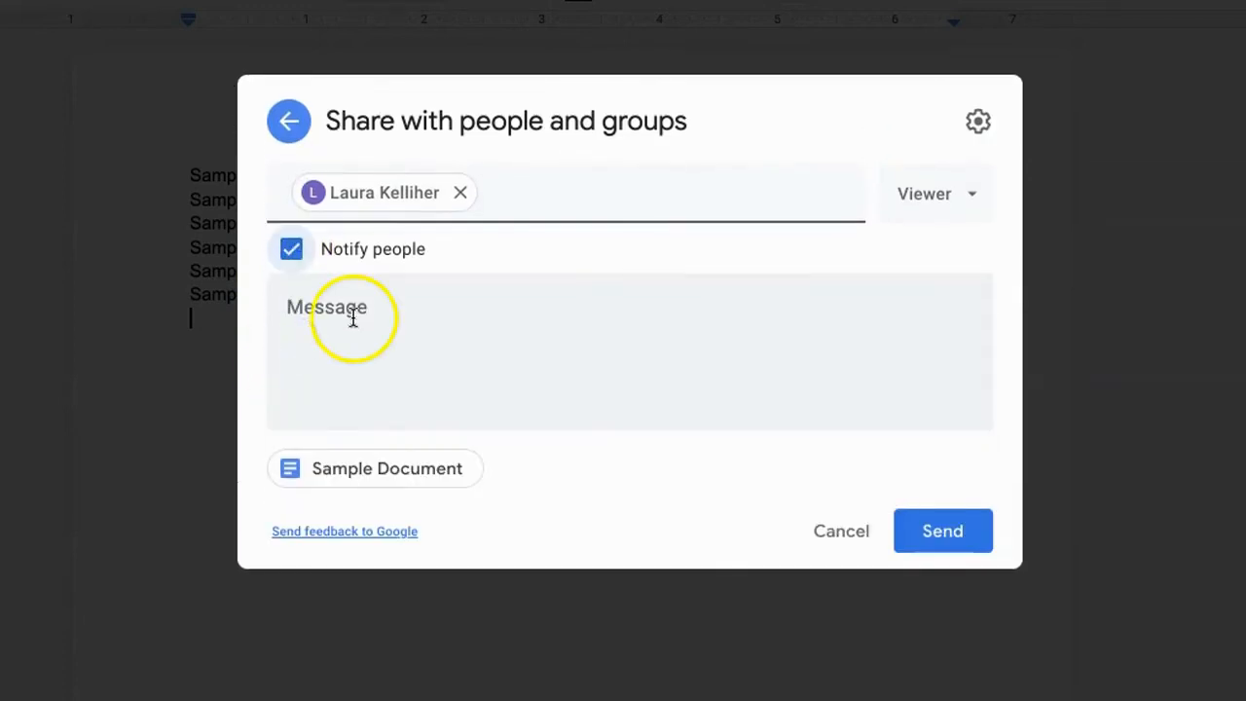
# Draft a note to the invitee starting 'Here's.' before discarding the invitation
pyautogui.click(354, 316)
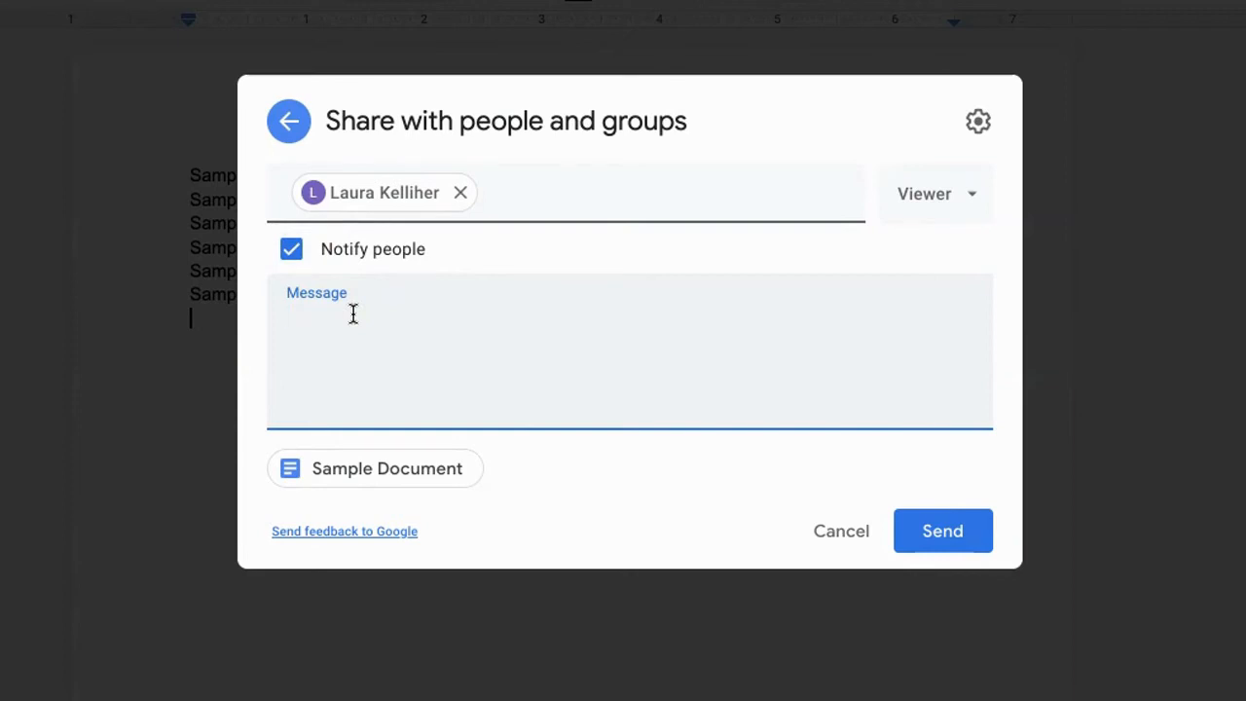
pyautogui.write("Here's.")
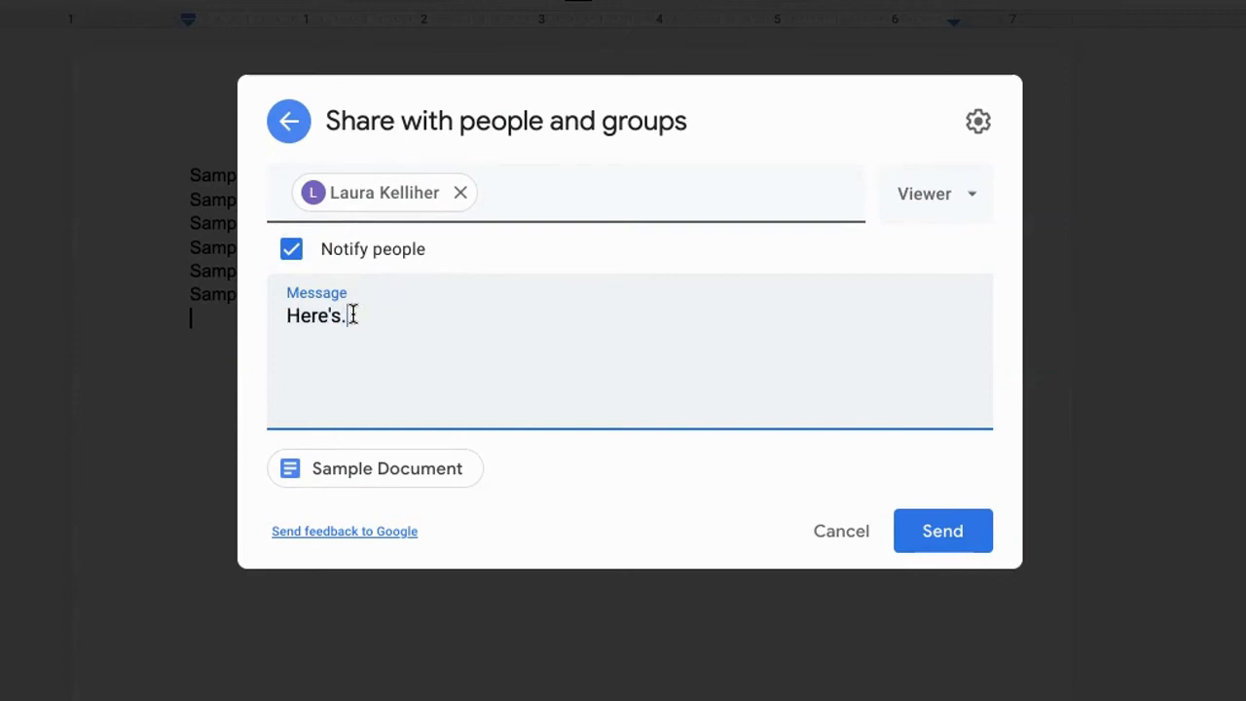
pyautogui.write('...')
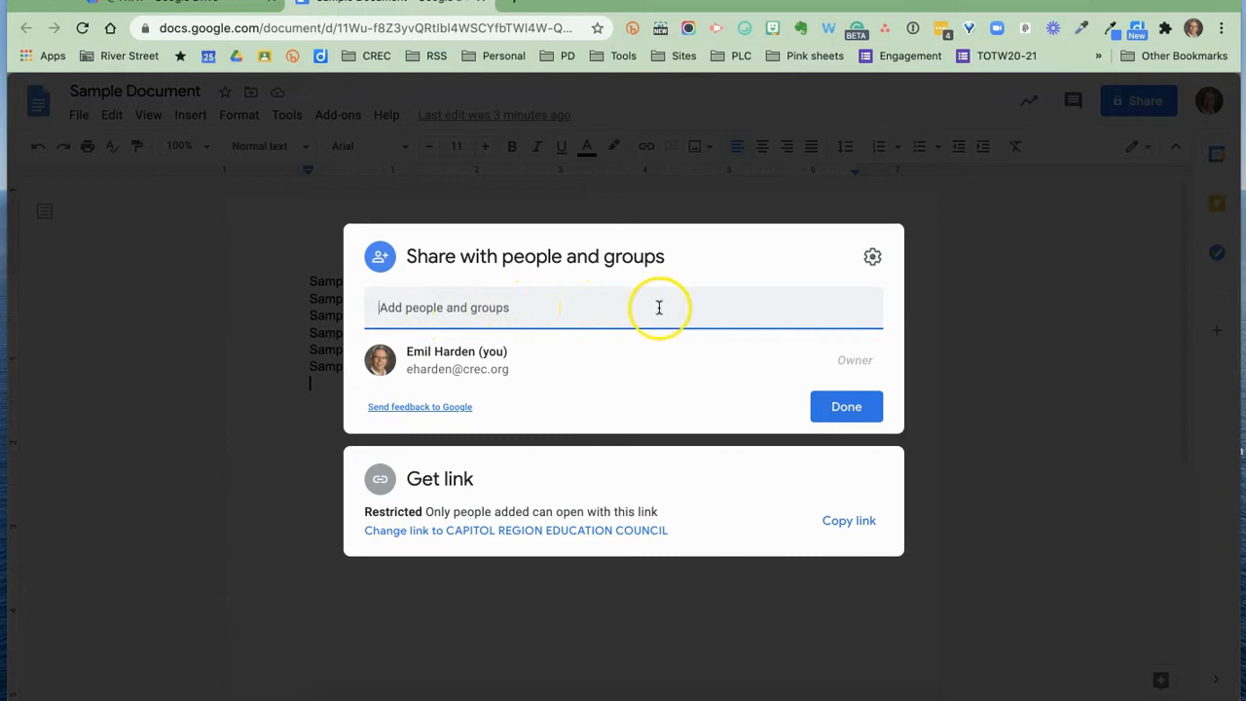
pyautogui.moveTo(545, 294)
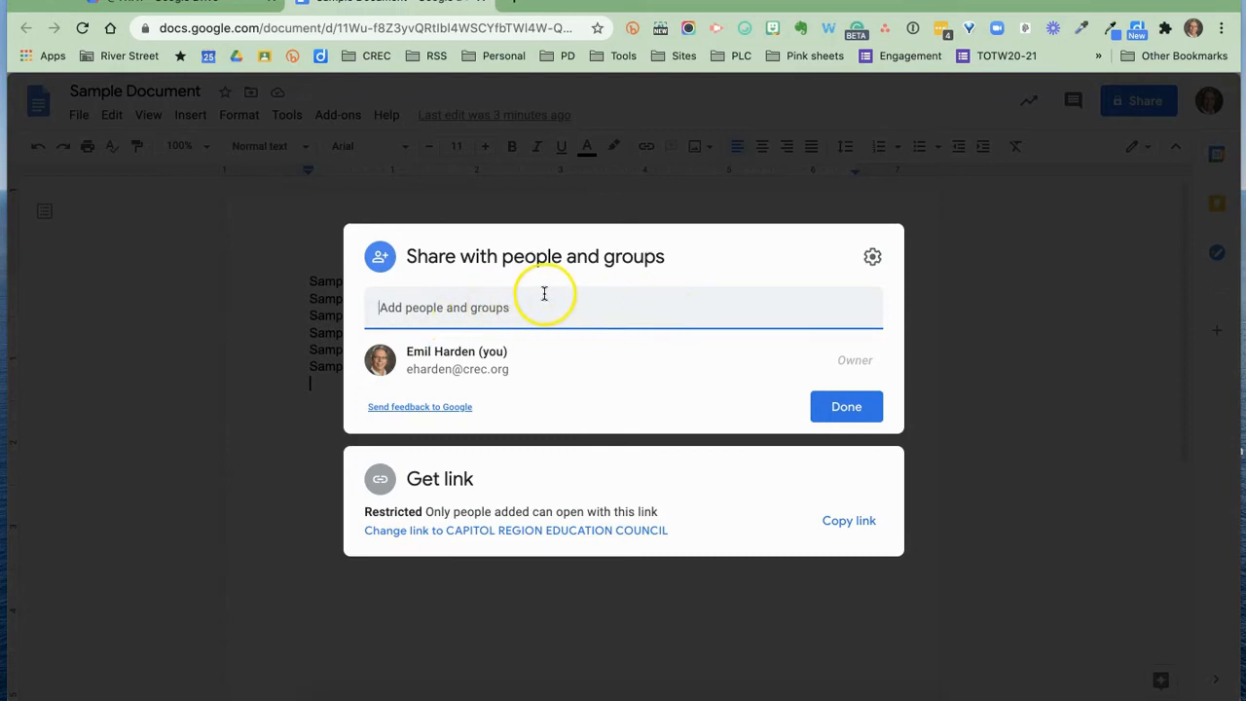
pyautogui.click(624, 308)
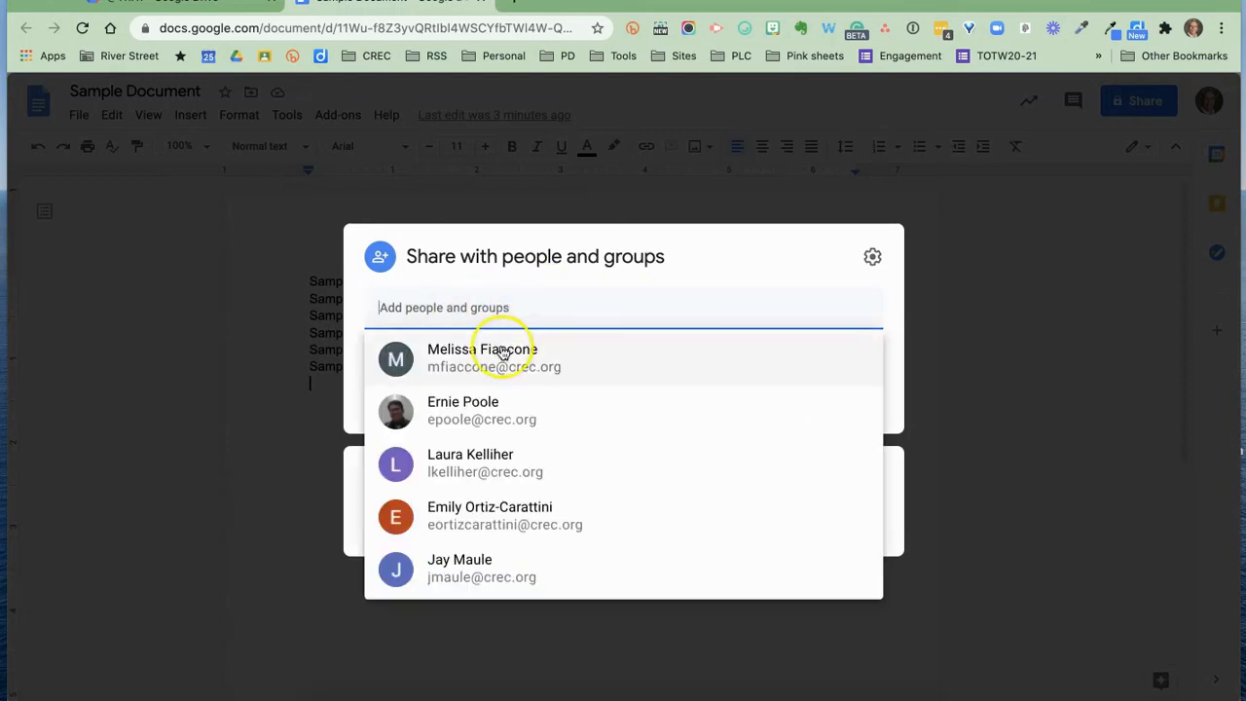
pyautogui.click(481, 358)
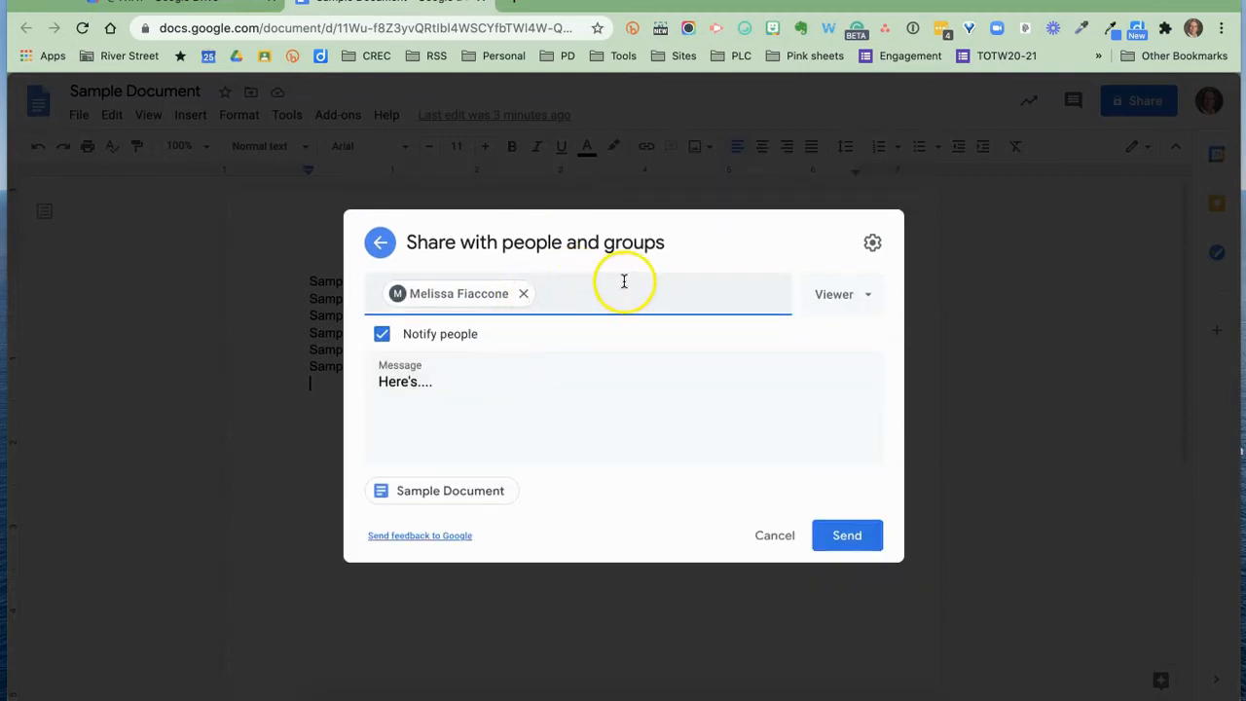
pyautogui.write('ernie Poole')
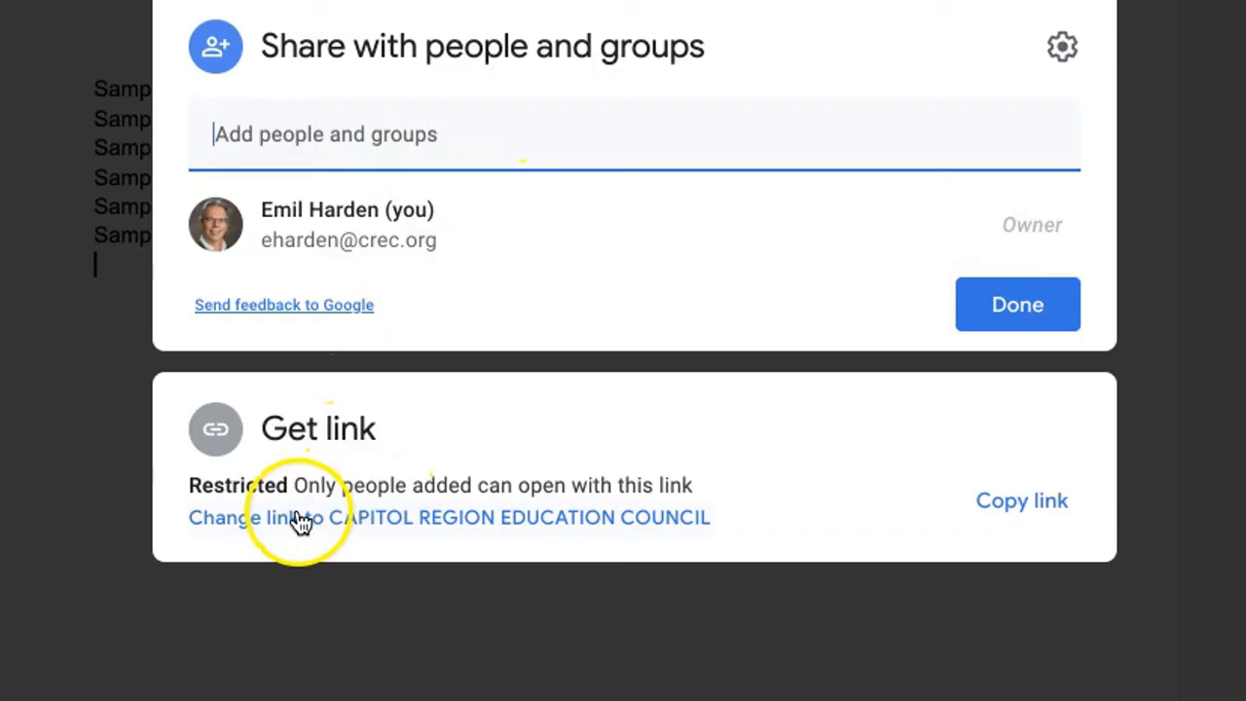
pyautogui.moveTo(386, 522)
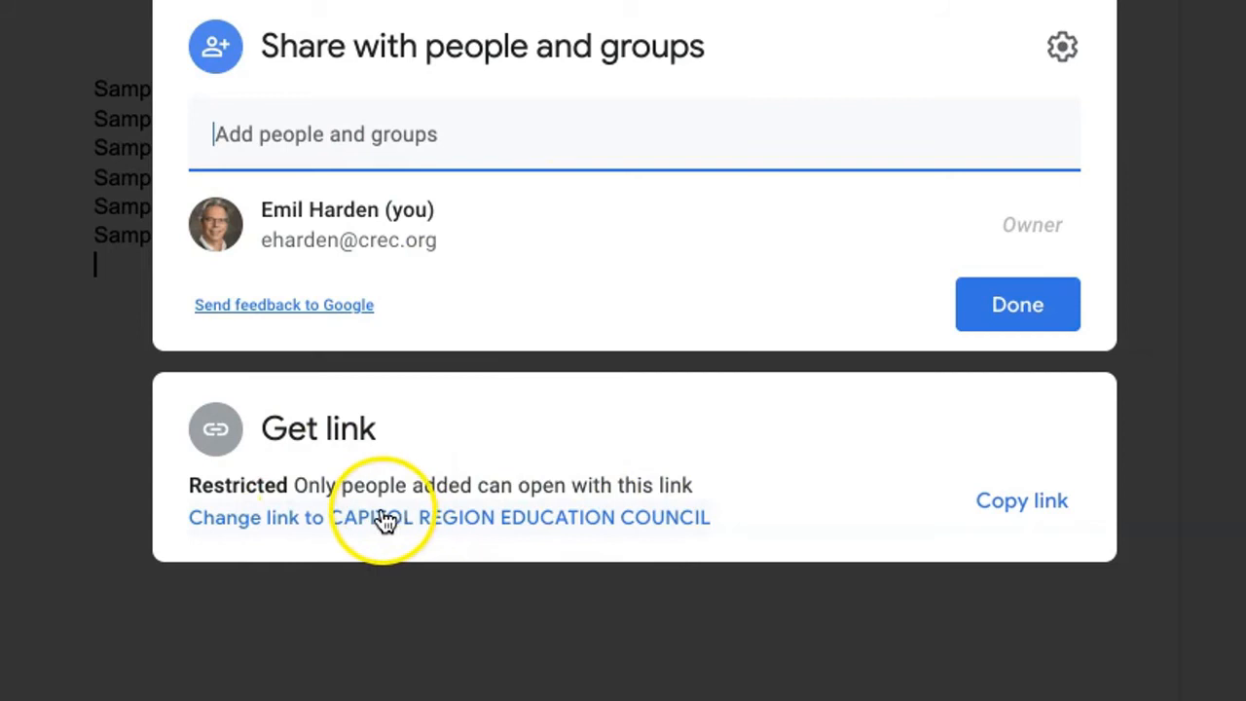
pyautogui.moveTo(483, 526)
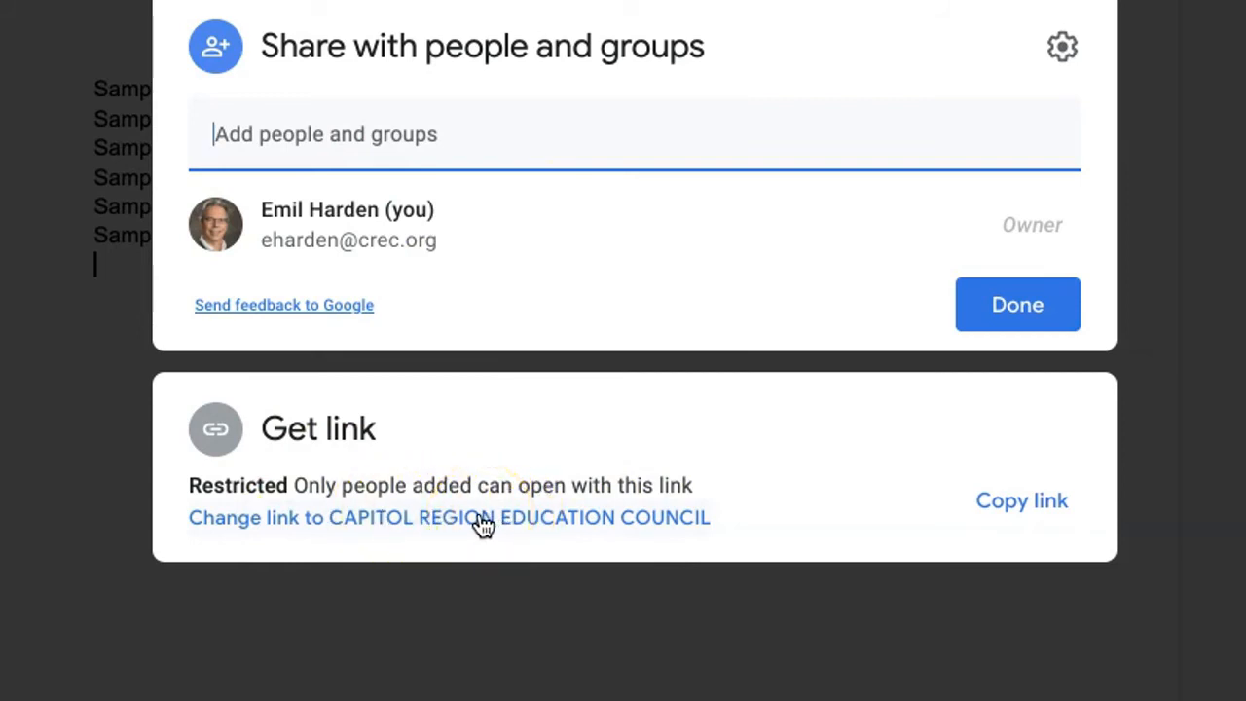
# Change the link to CAPITOL REGION EDUCATION COUNCIL with Viewer role, then switch it to anyone with the link
pyautogui.click(448, 518)
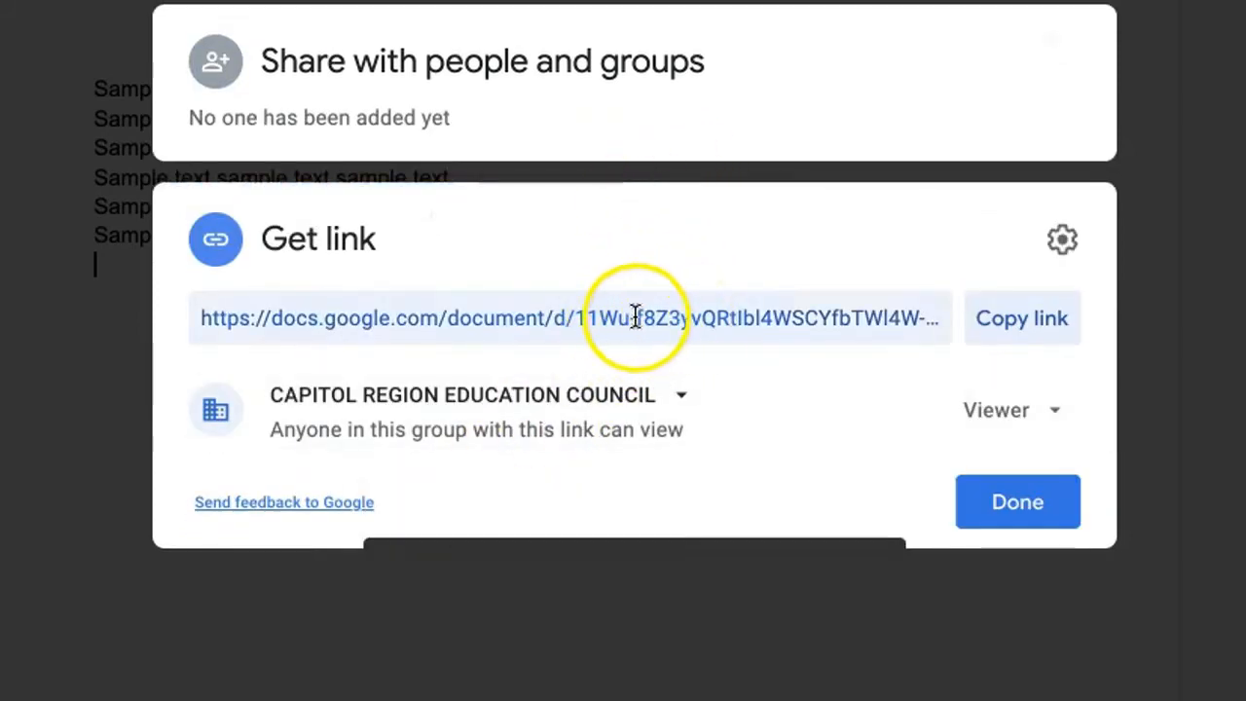
pyautogui.moveTo(891, 321)
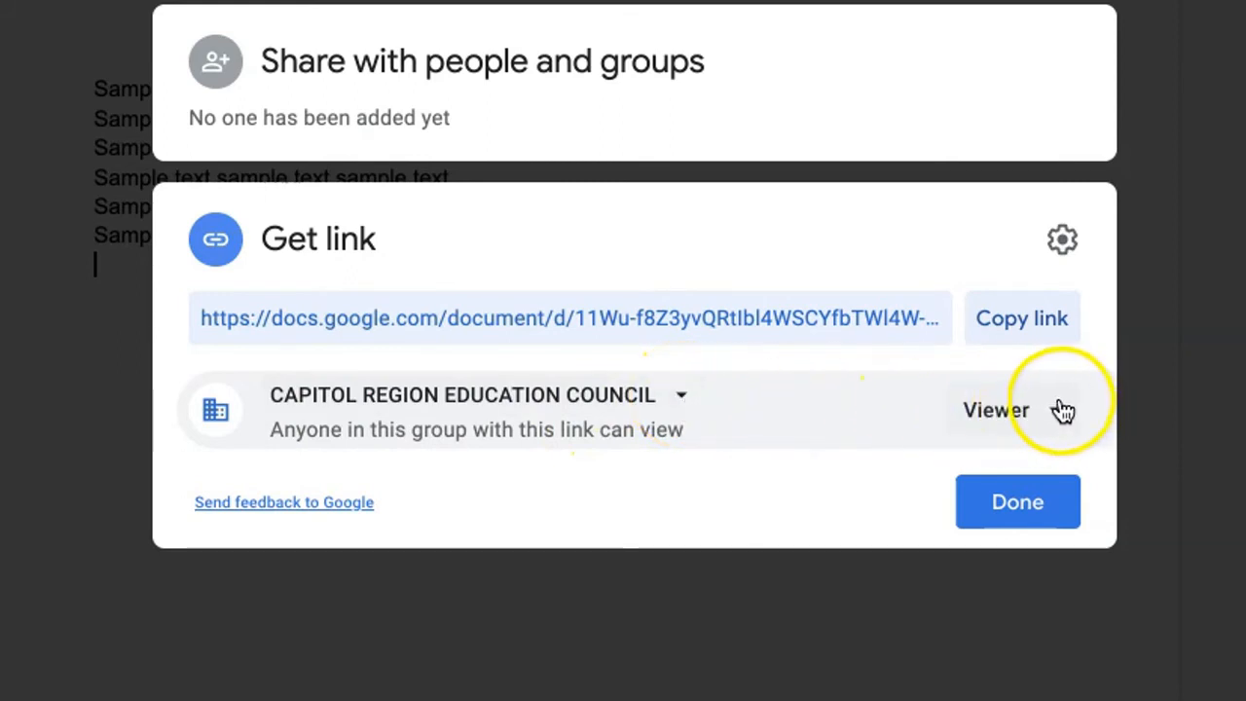
pyautogui.click(997, 409)
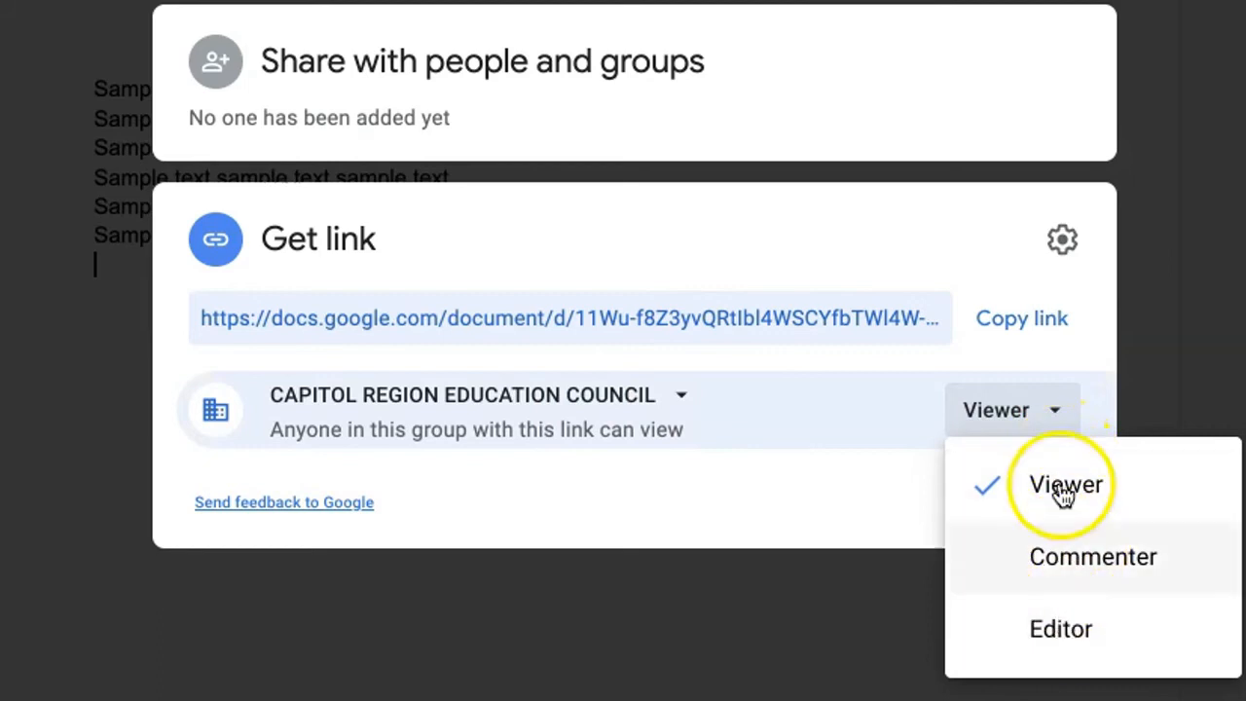
pyautogui.click(1065, 483)
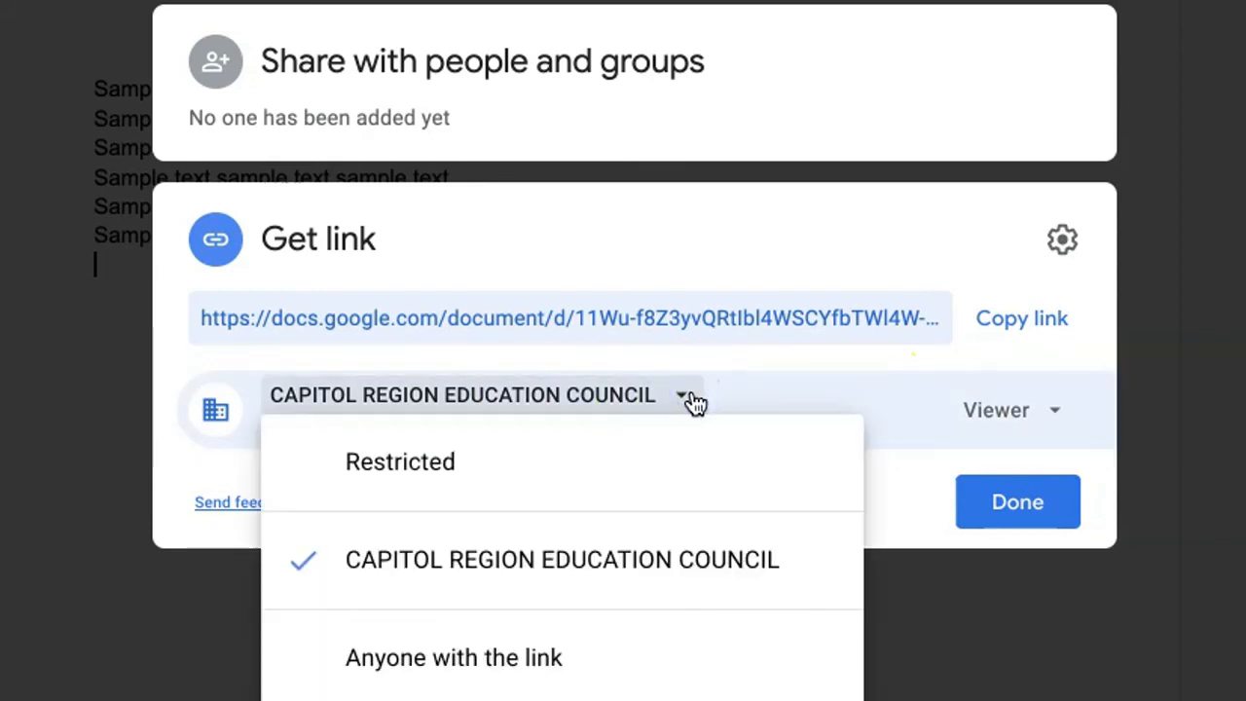
pyautogui.click(454, 658)
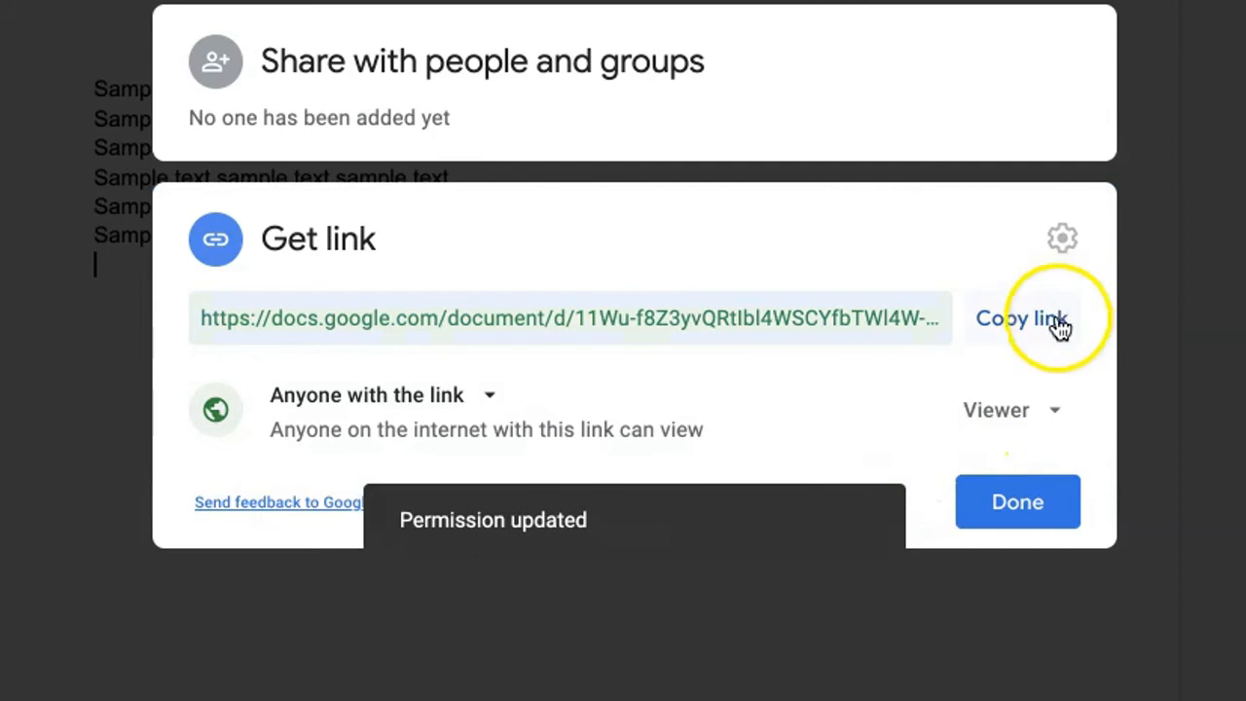
# Keep anyone-with-the-link users as Viewer, copy the document link and finish with Done
pyautogui.click(997, 409)
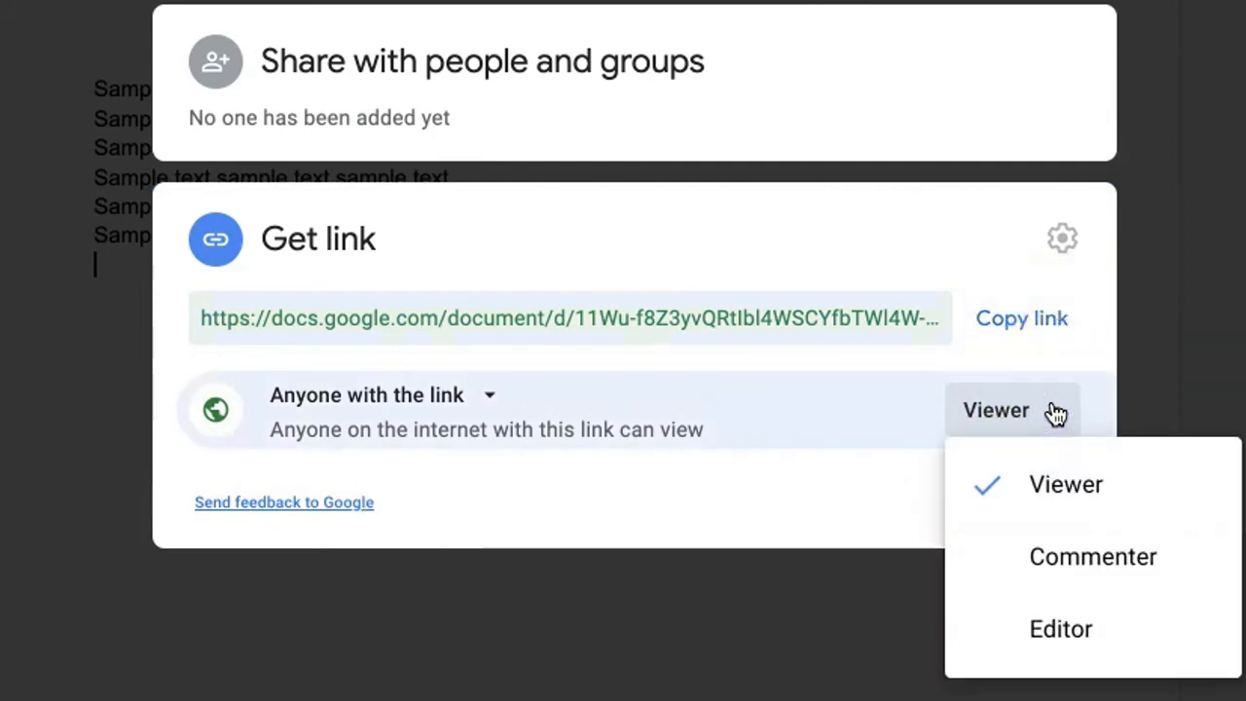
pyautogui.click(1065, 483)
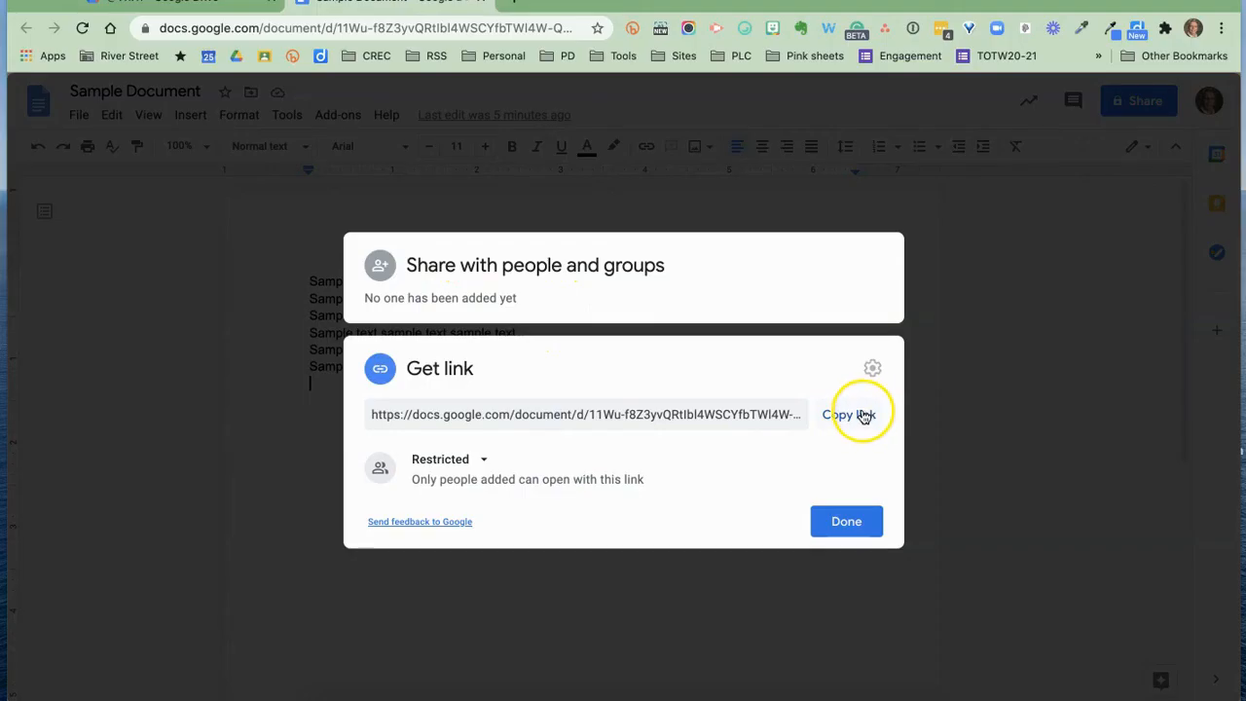
pyautogui.click(849, 413)
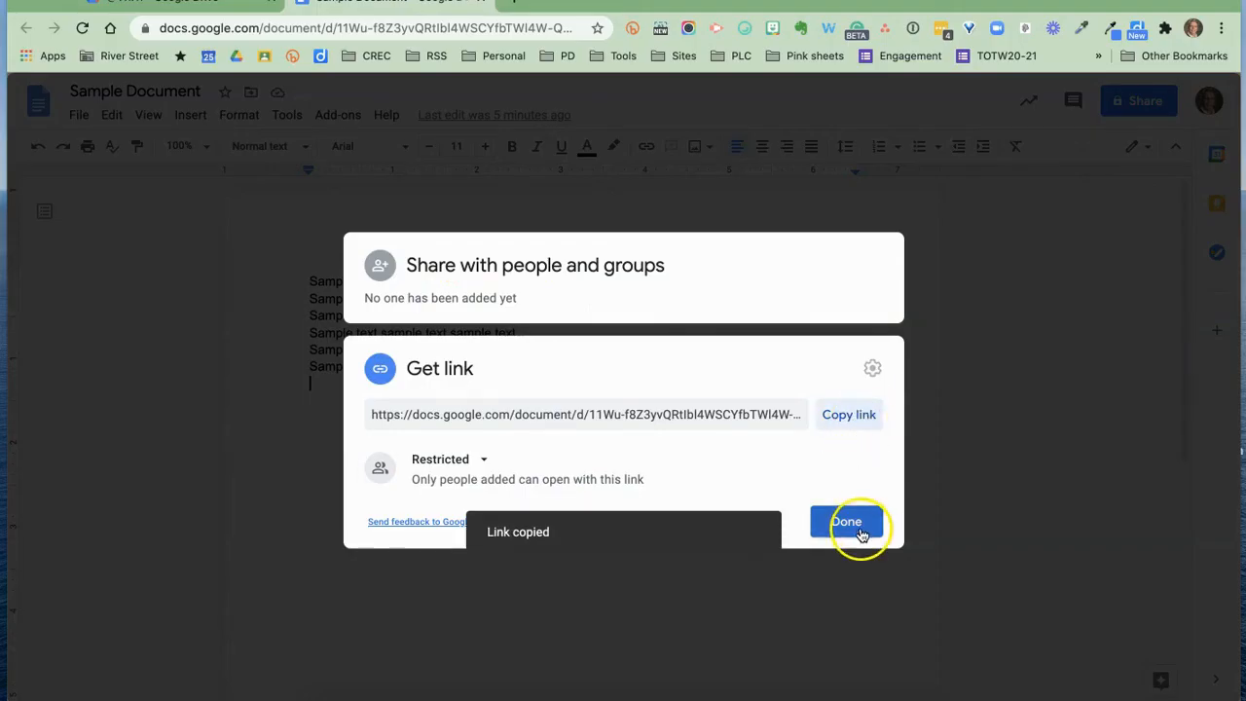
pyautogui.click(845, 522)
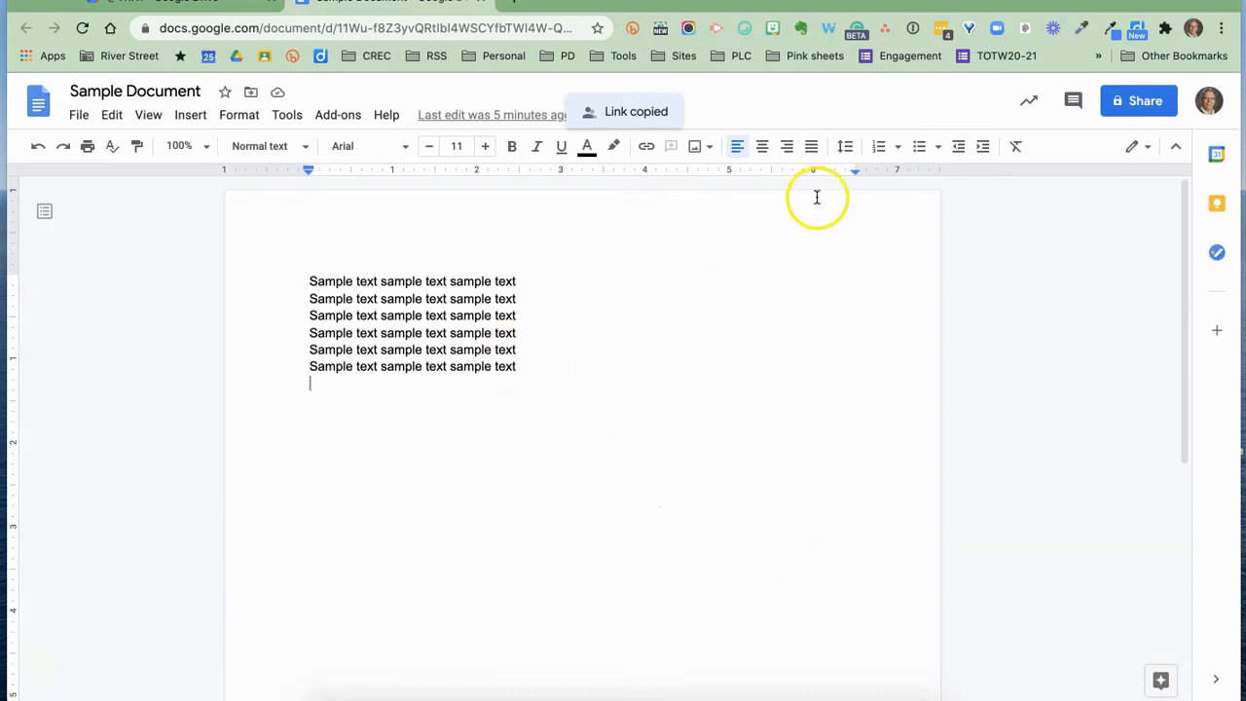
pyautogui.click(1137, 102)
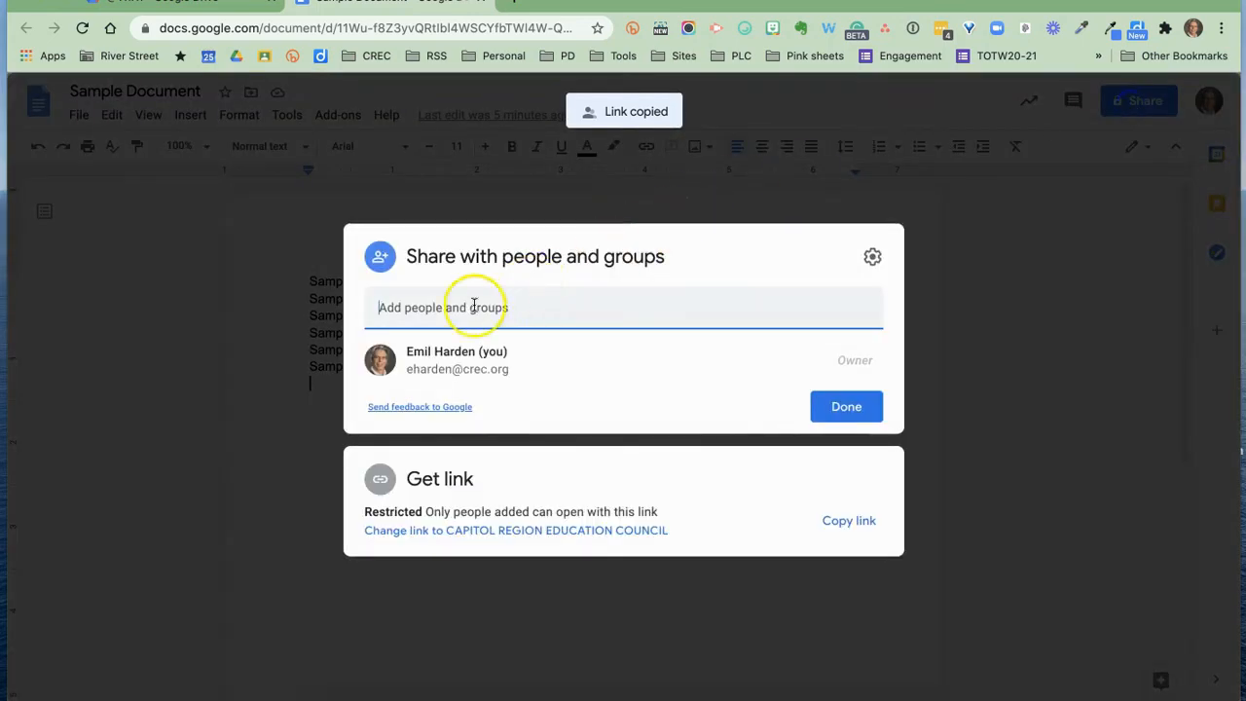
pyautogui.click(475, 307)
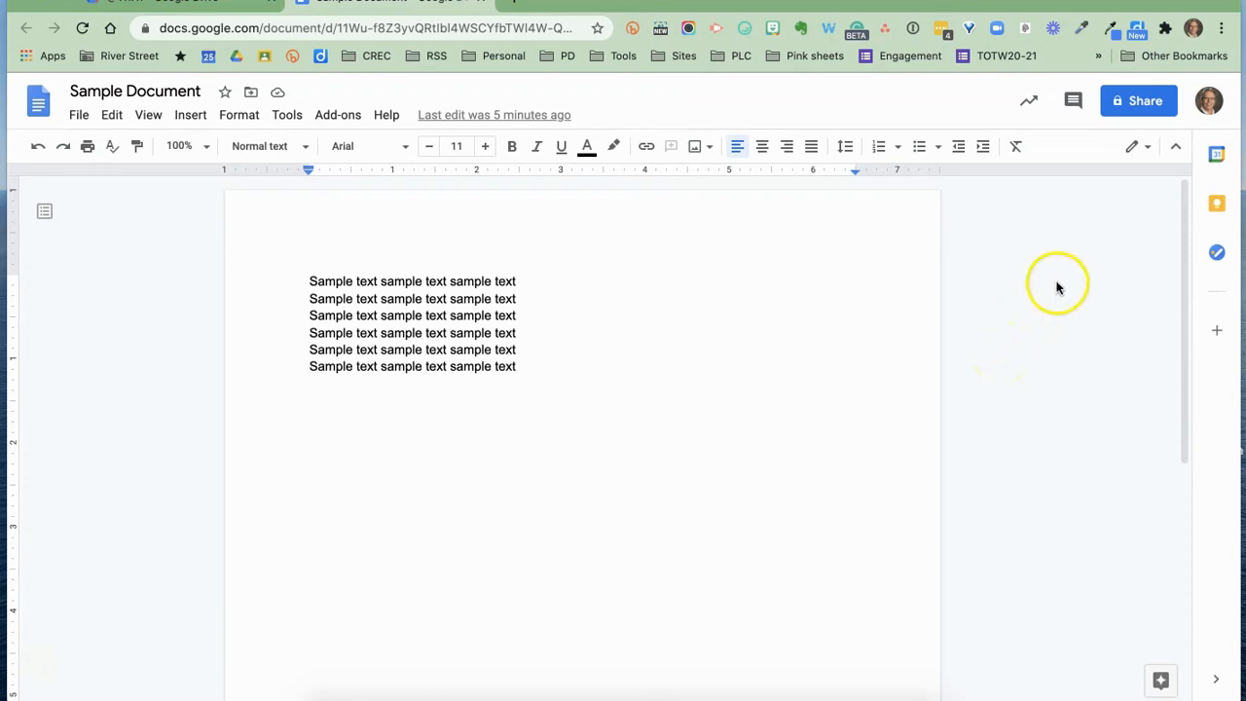
pyautogui.click(1139, 101)
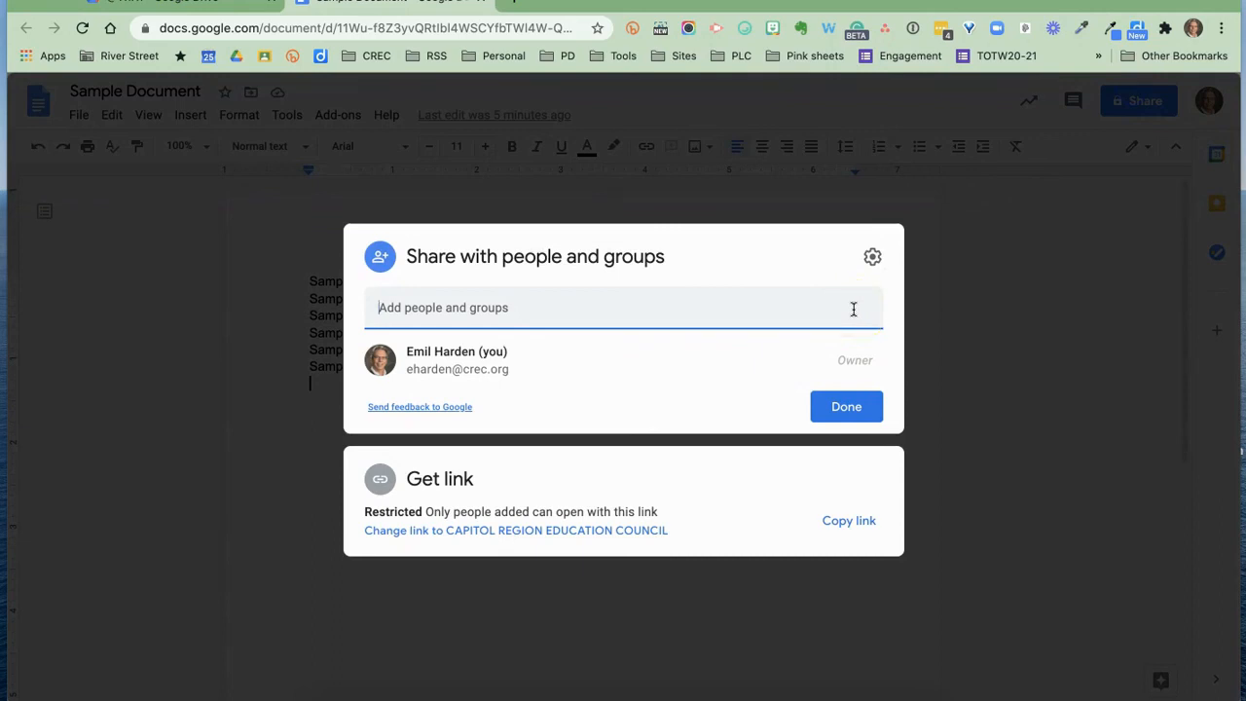
pyautogui.moveTo(448, 479)
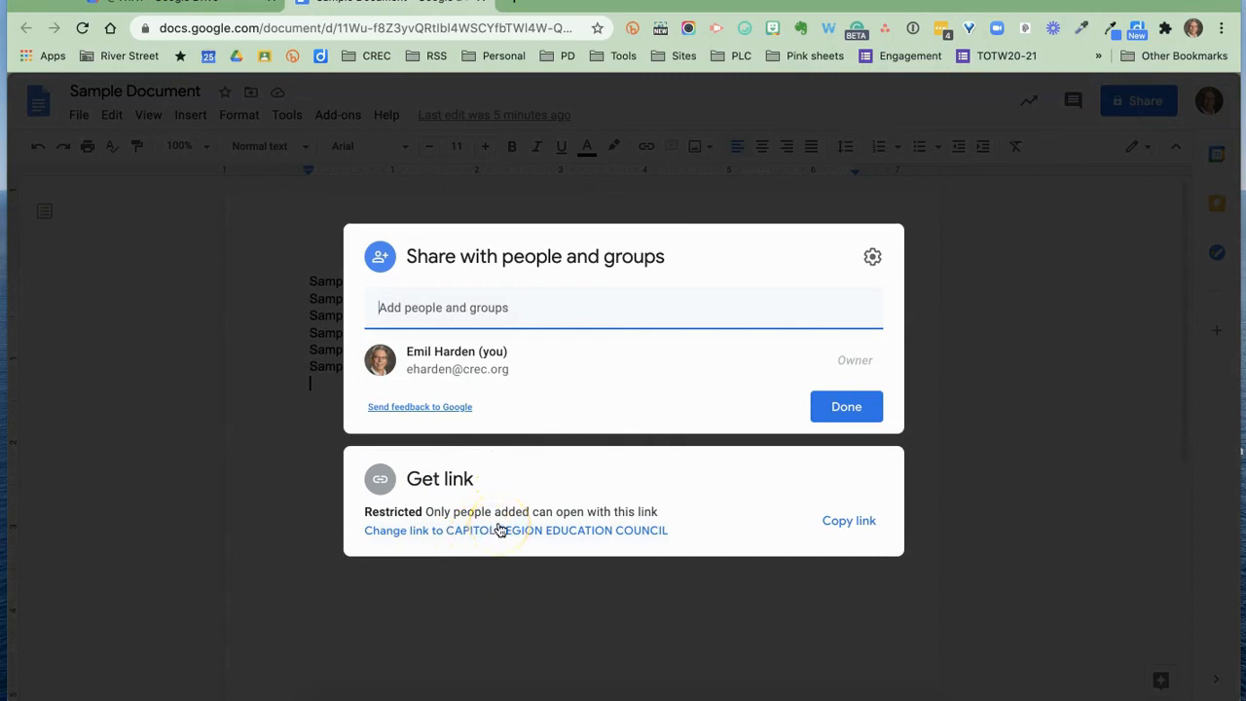
pyautogui.click(845, 407)
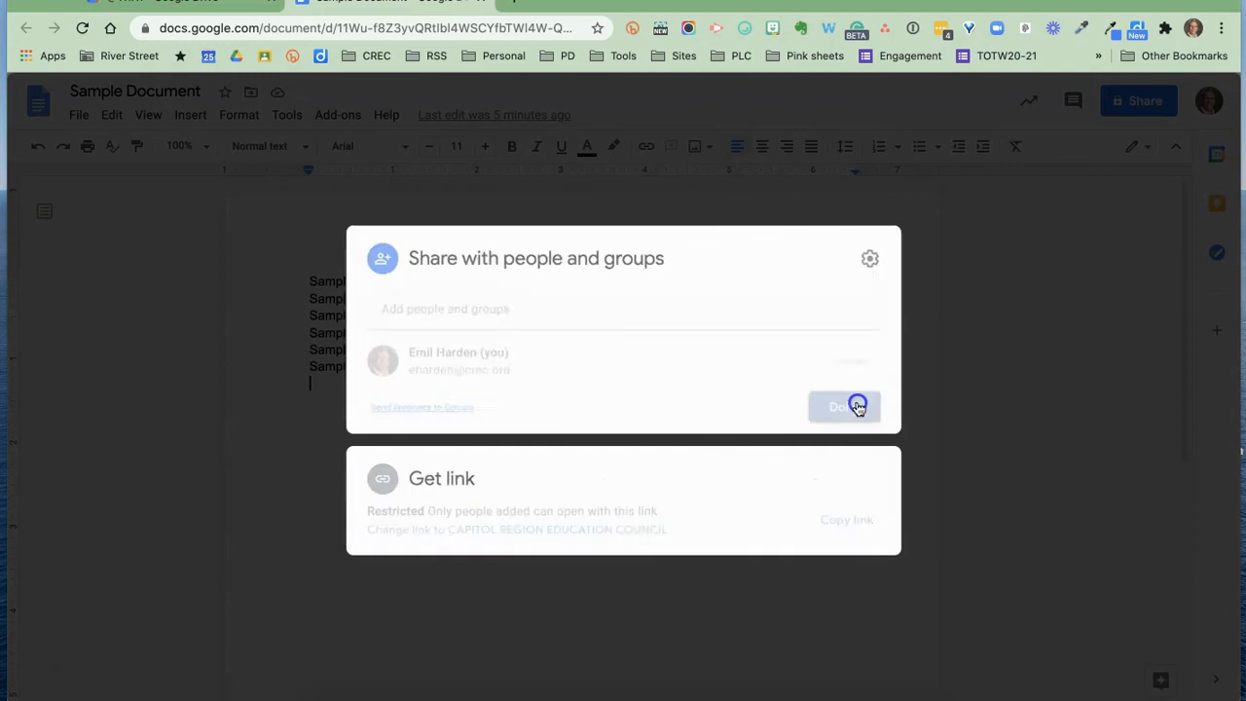
pyautogui.click(846, 407)
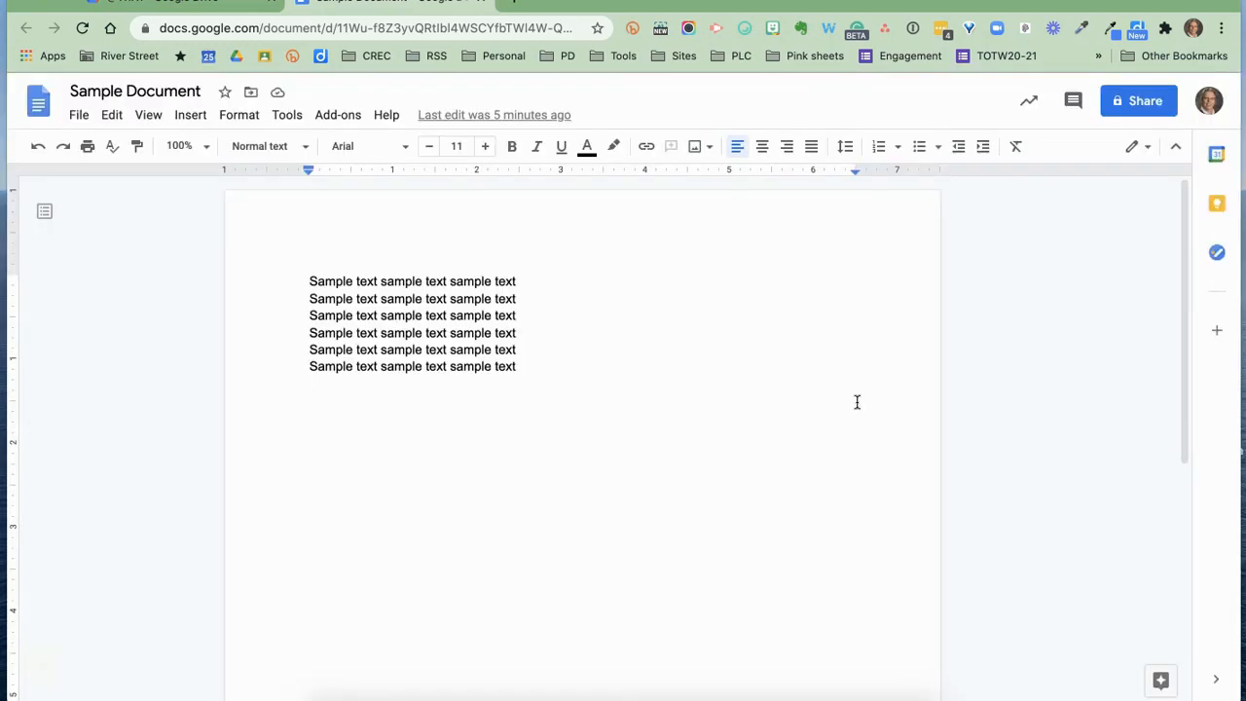